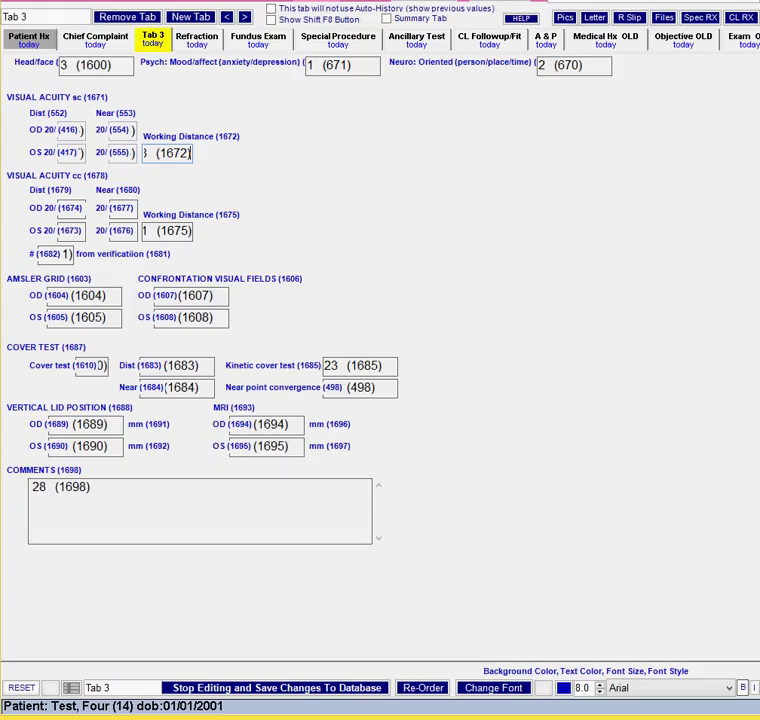
{"action": "mouse_move", "coordinate": [639, 223]}
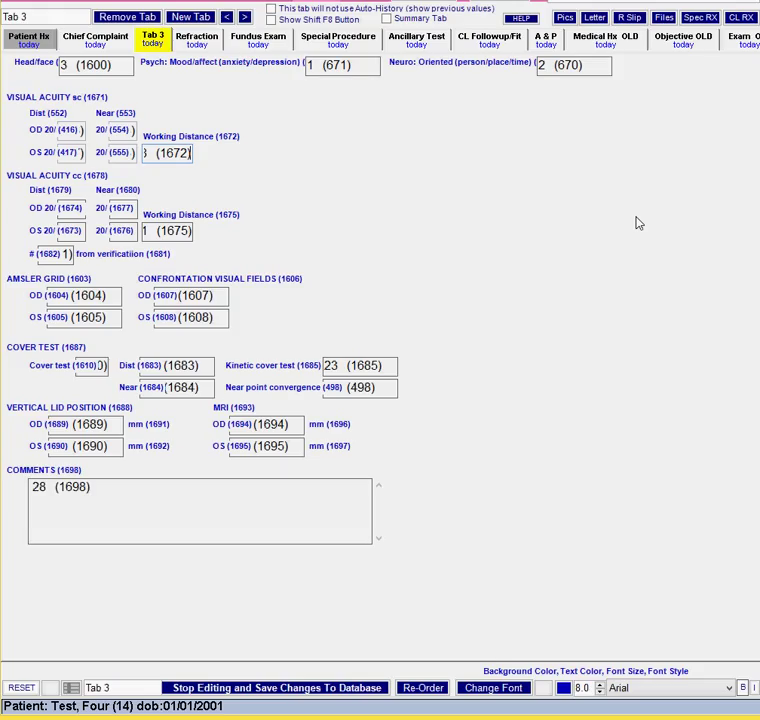
{"action": "mouse_move", "coordinate": [547, 198]}
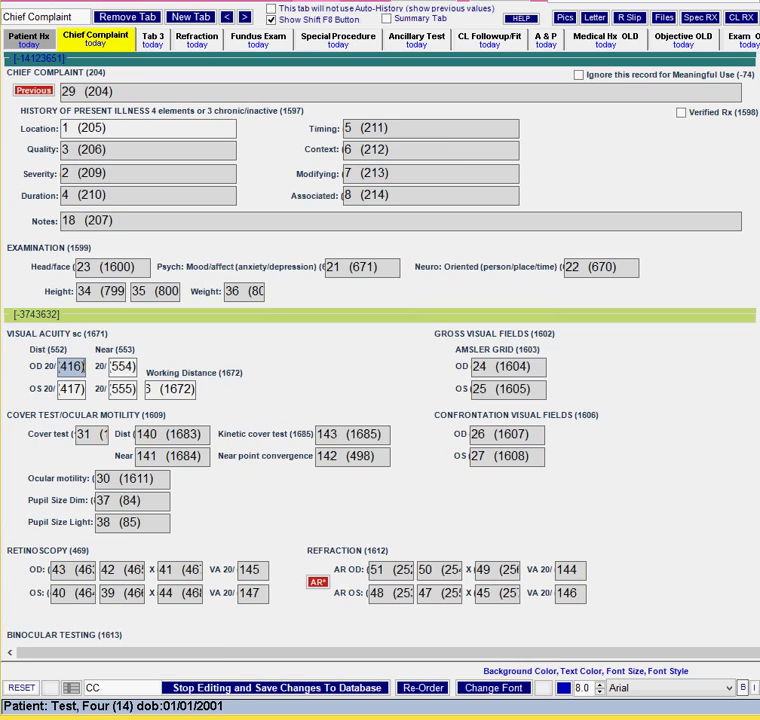
Scroll down the Chief Complaint tab through anterior chamber, IOP, fundus and ancillary testing sections
{"action": "scroll", "scroll_direction": "down", "scroll_amount": 3}
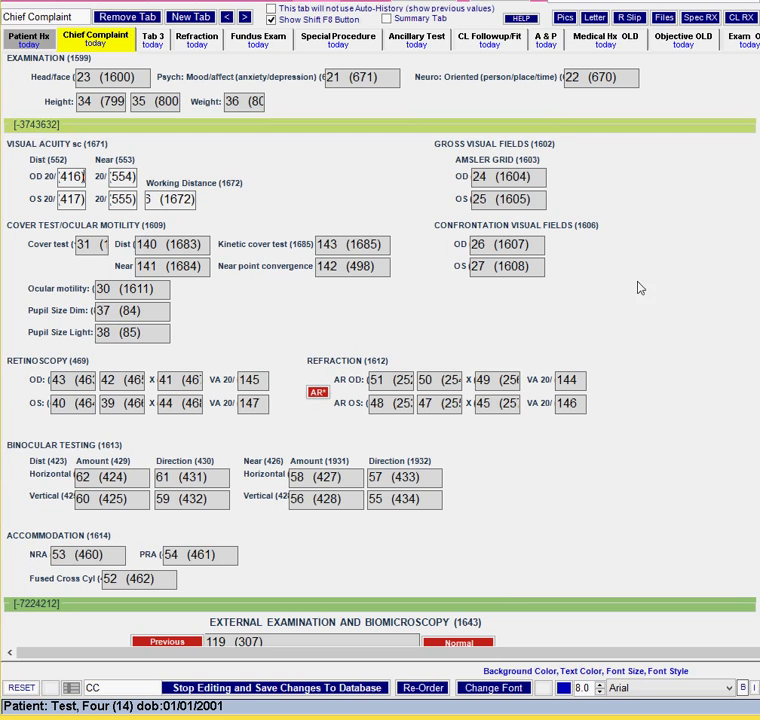
{"action": "mouse_move", "coordinate": [615, 280]}
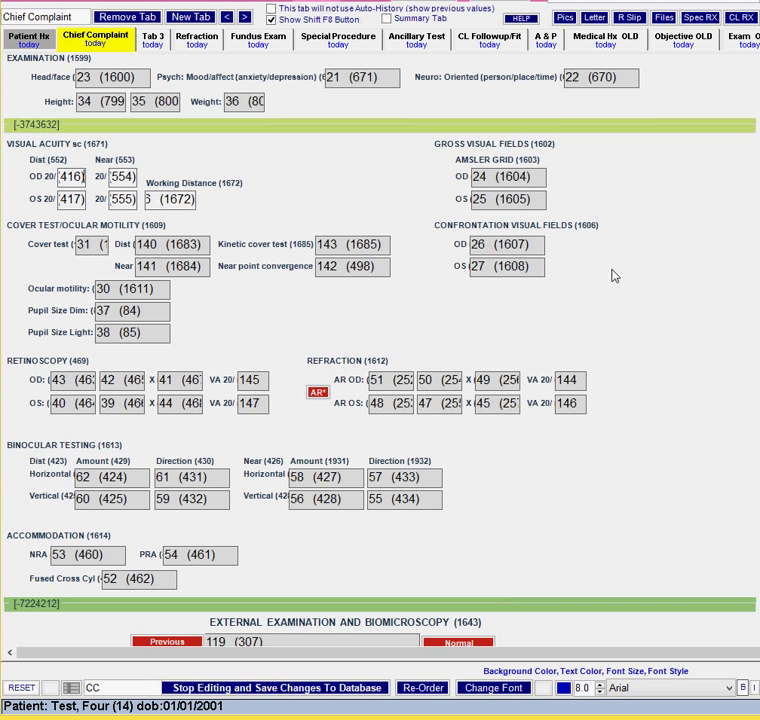
{"action": "mouse_move", "coordinate": [481, 233]}
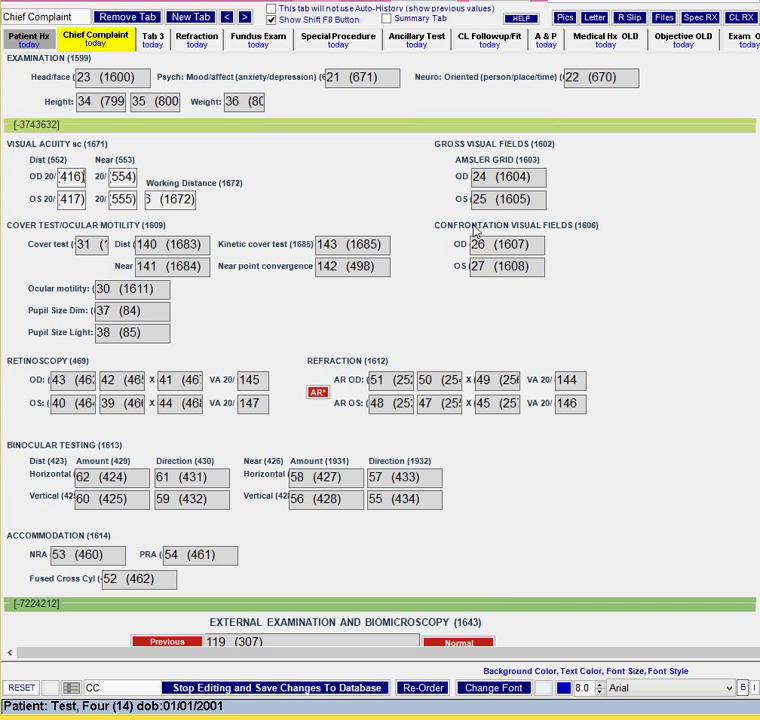
{"action": "mouse_move", "coordinate": [593, 230]}
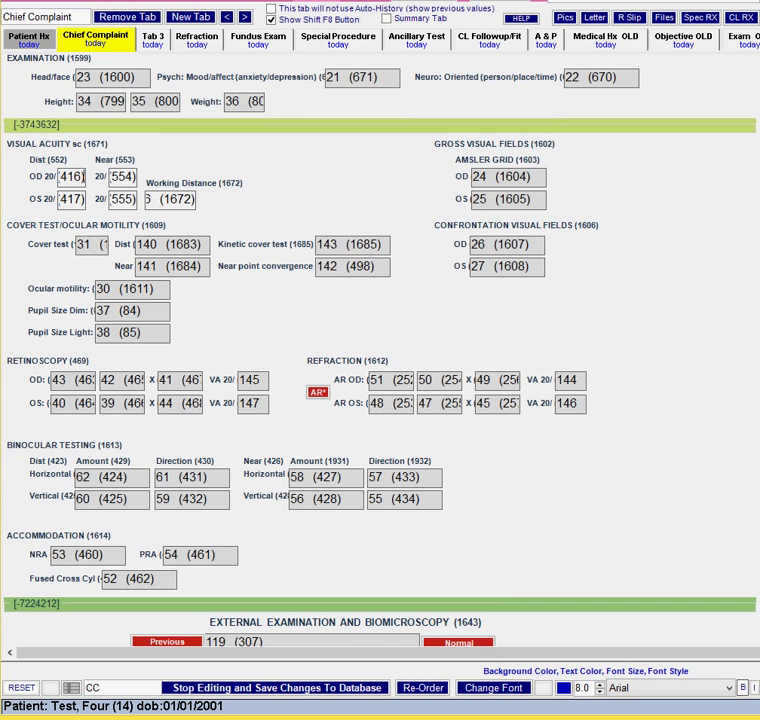
{"action": "scroll", "scroll_direction": "down", "scroll_amount": 3}
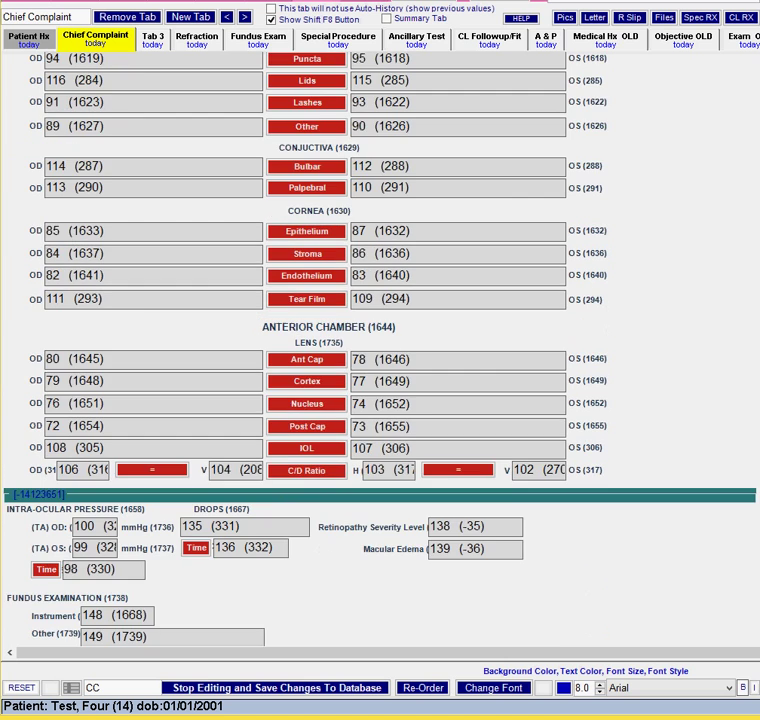
{"action": "scroll", "scroll_direction": "down", "scroll_amount": 3}
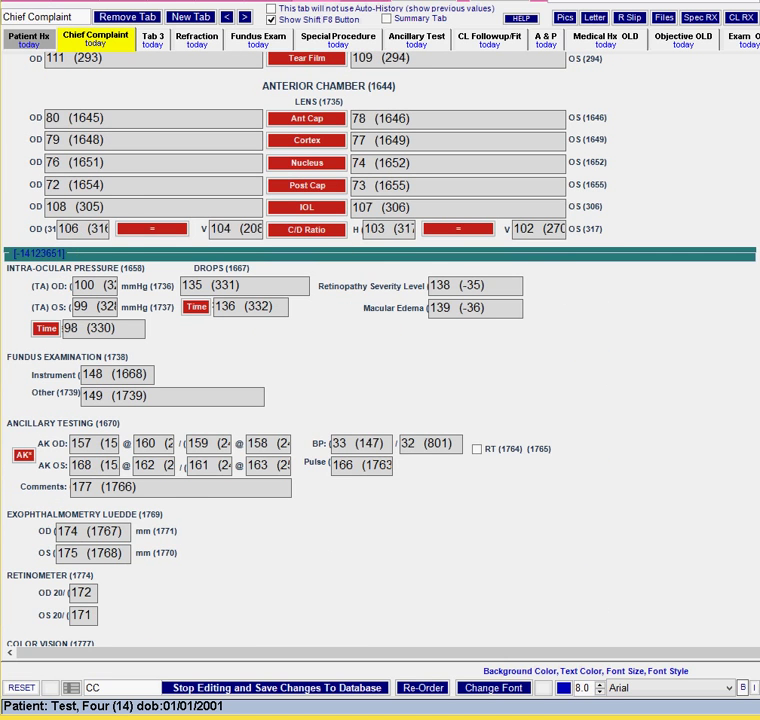
Switch between Tab 3 and Chief Complaint to compare layouts, ending on Tab 3
{"action": "left_click", "coordinate": [152, 37]}
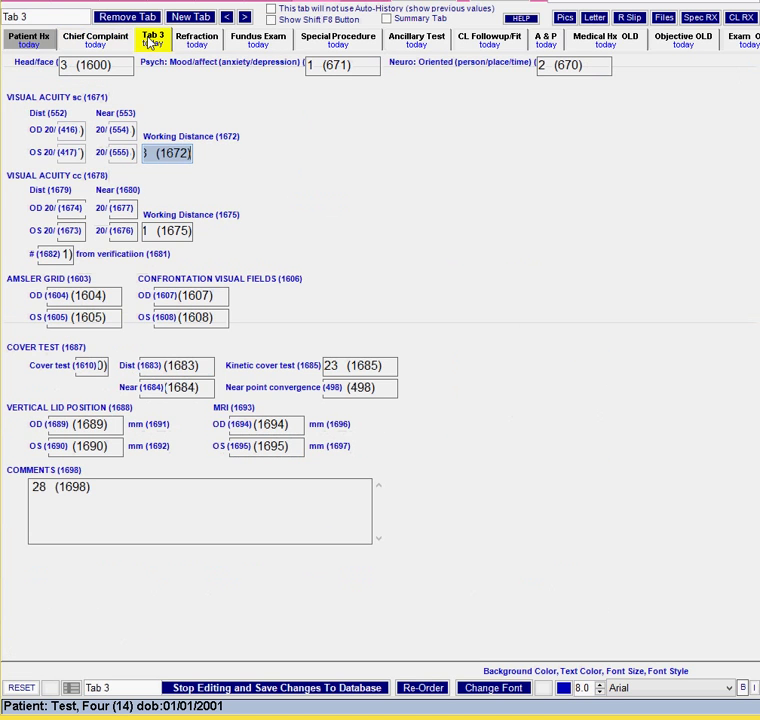
{"action": "mouse_move", "coordinate": [290, 117]}
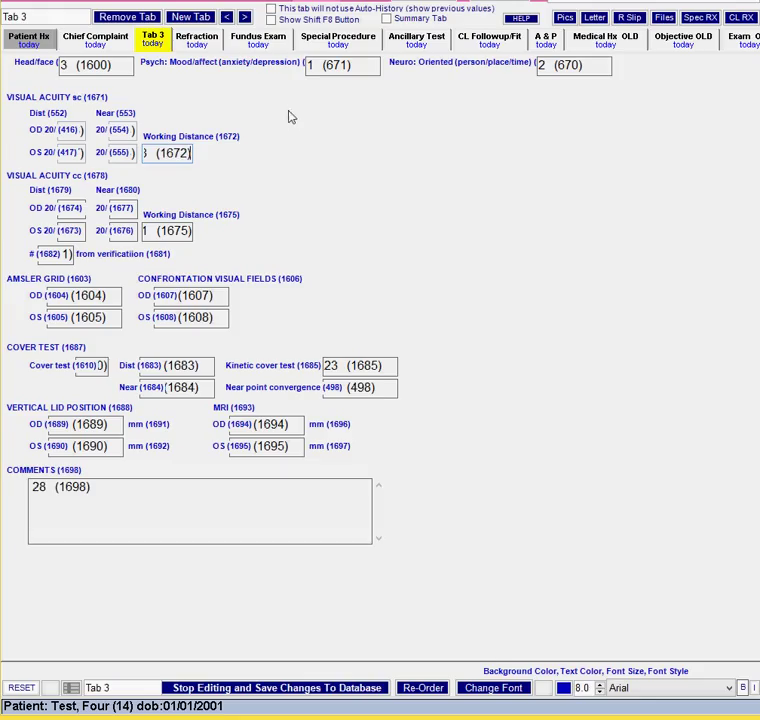
{"action": "mouse_move", "coordinate": [311, 131]}
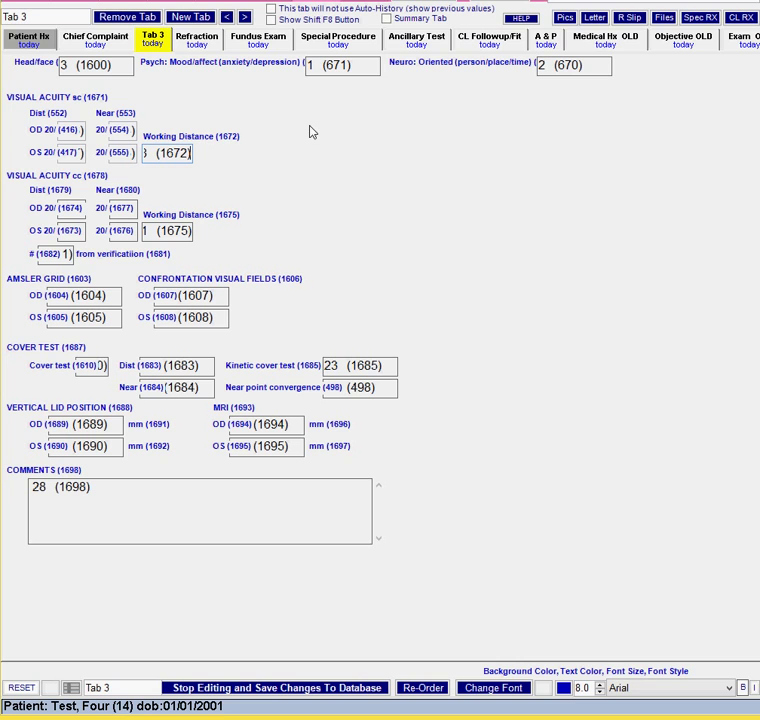
{"action": "mouse_move", "coordinate": [182, 106]}
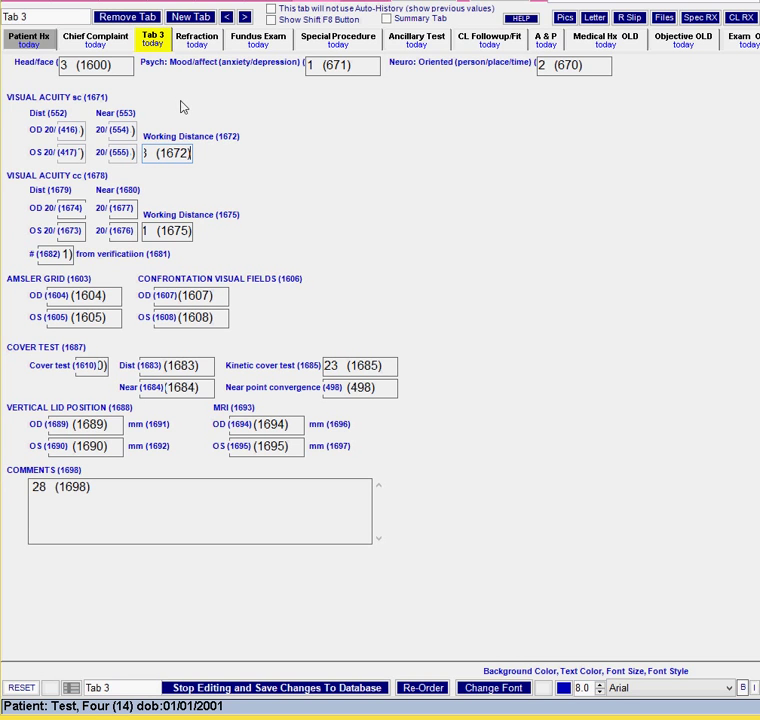
{"action": "mouse_move", "coordinate": [158, 91]}
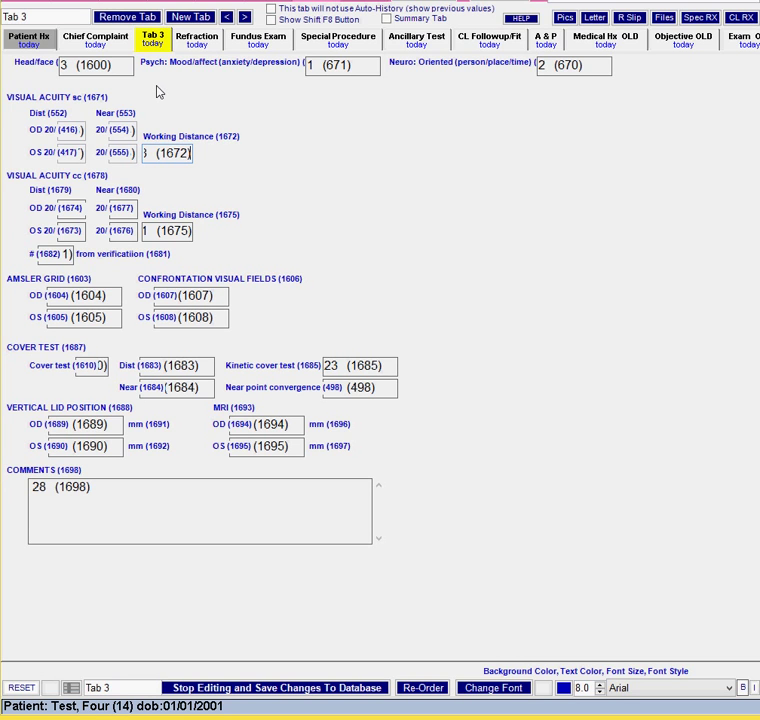
{"action": "mouse_move", "coordinate": [181, 98]}
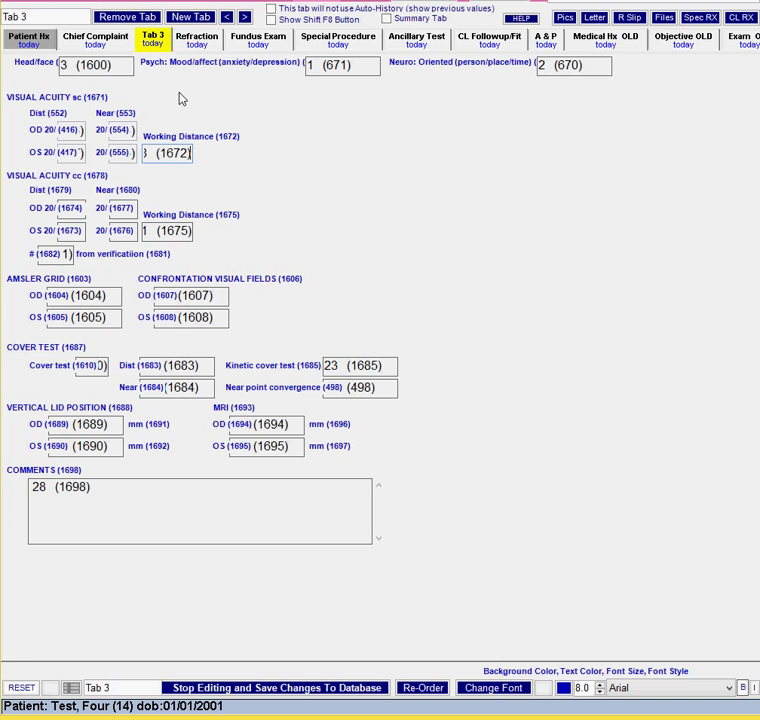
{"action": "left_click", "coordinate": [94, 40]}
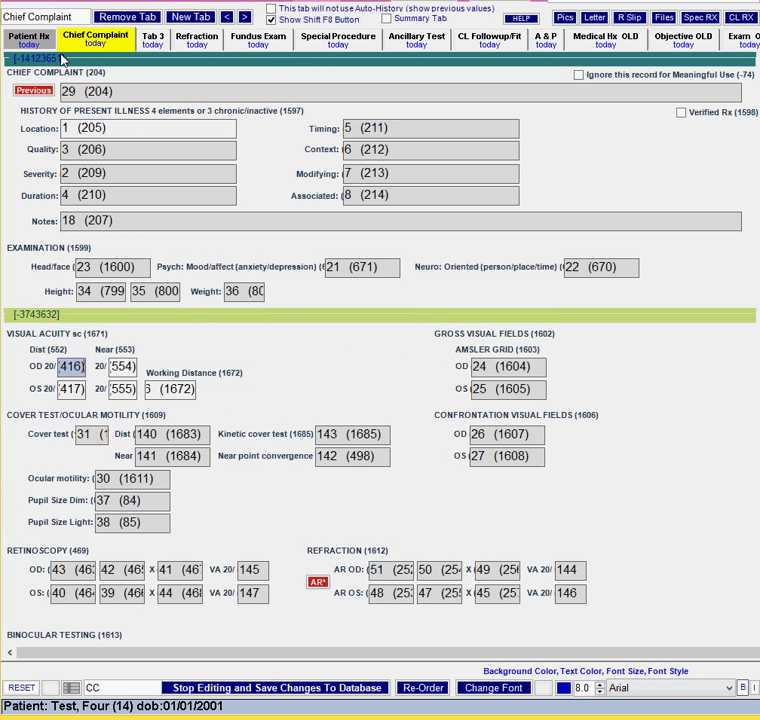
{"action": "mouse_move", "coordinate": [696, 61]}
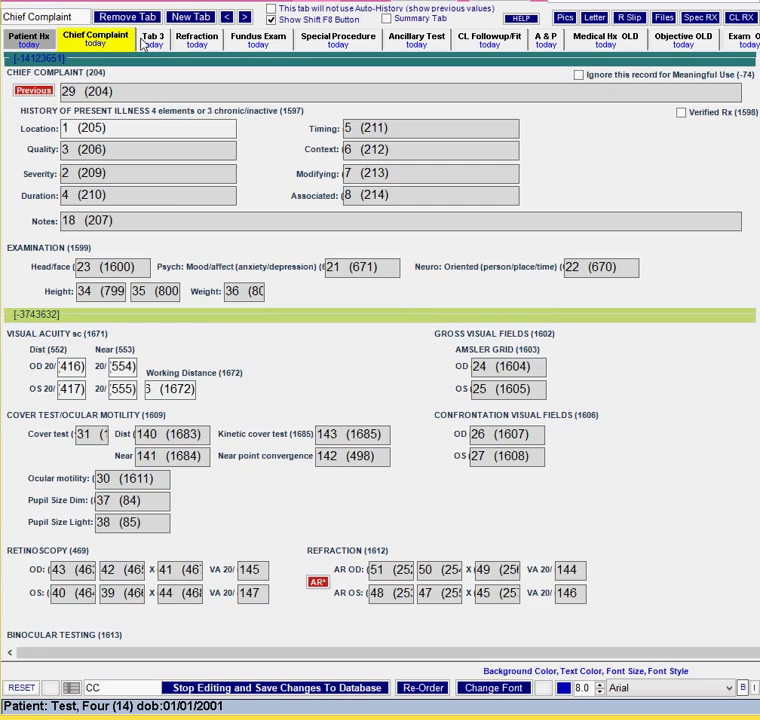
{"action": "left_click", "coordinate": [152, 38]}
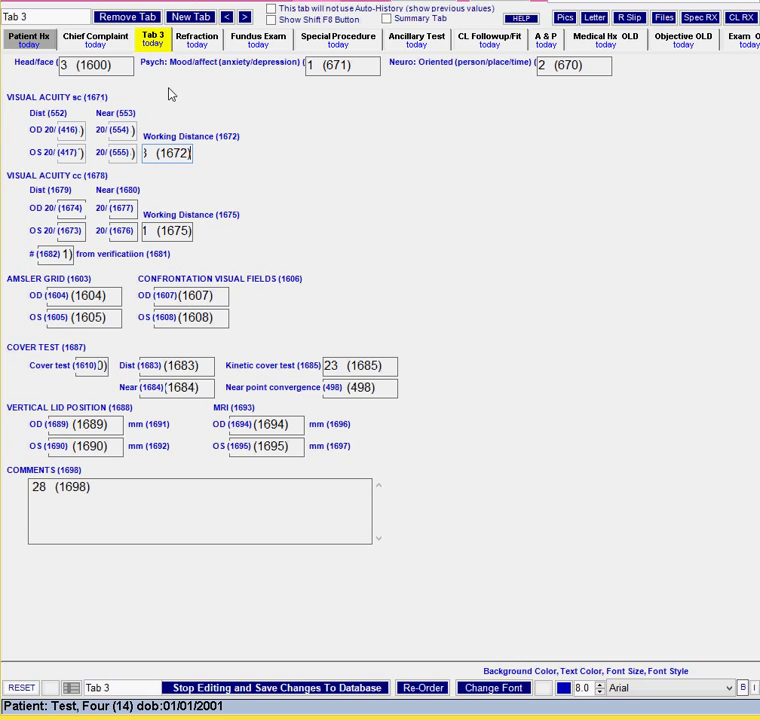
{"action": "mouse_move", "coordinate": [77, 108]}
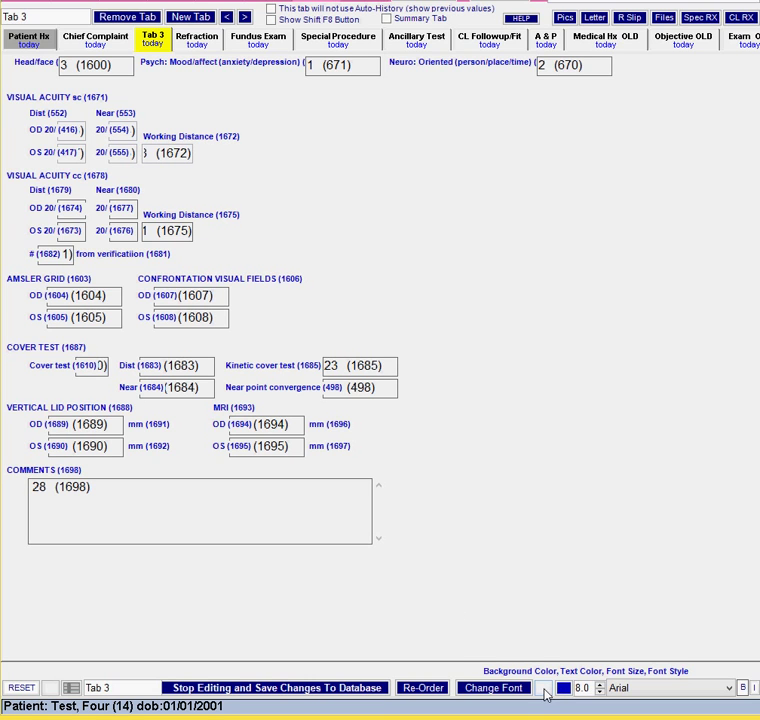
Raise the Tab 3 font size spinner from 8.0 to 10.0 points
{"action": "left_click", "coordinate": [546, 688]}
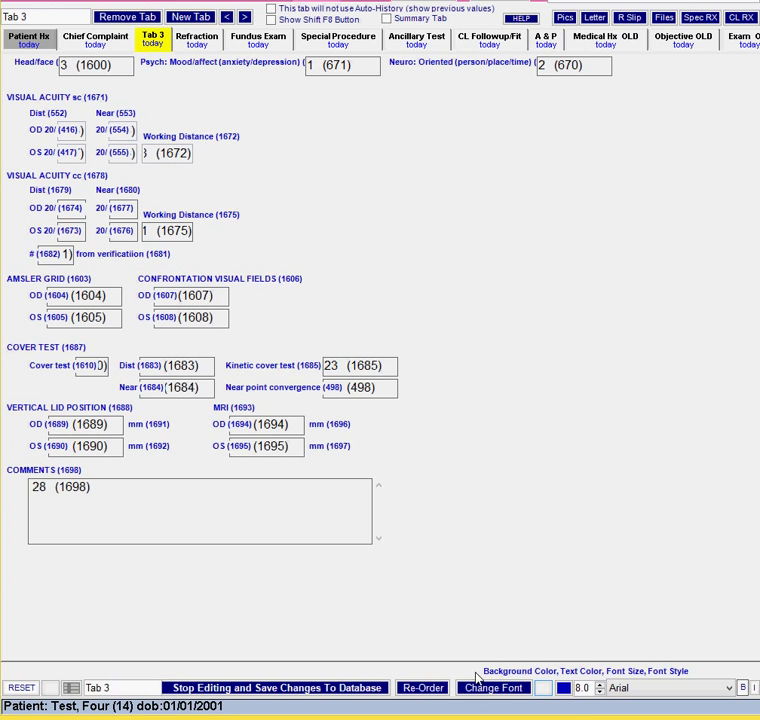
{"action": "mouse_move", "coordinate": [475, 650]}
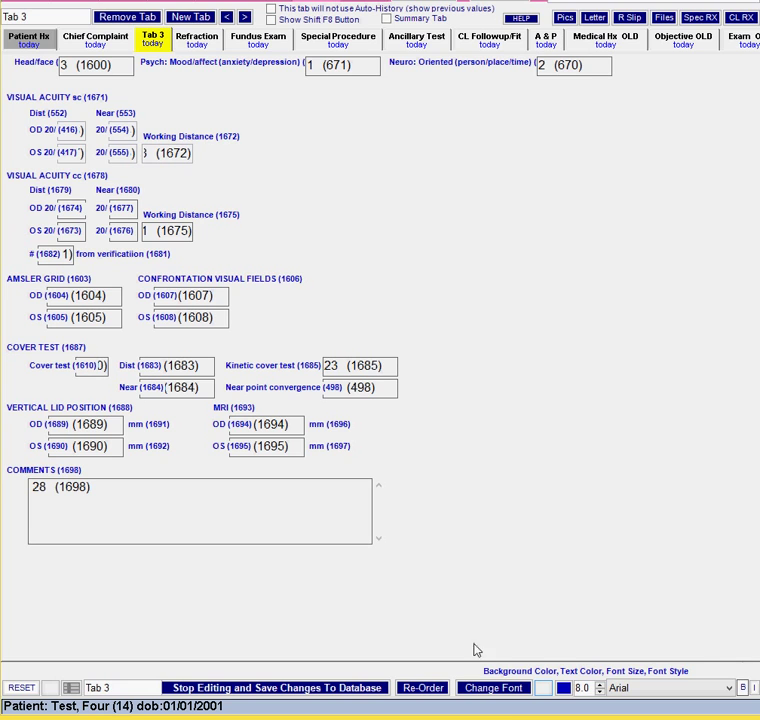
{"action": "mouse_move", "coordinate": [543, 688]}
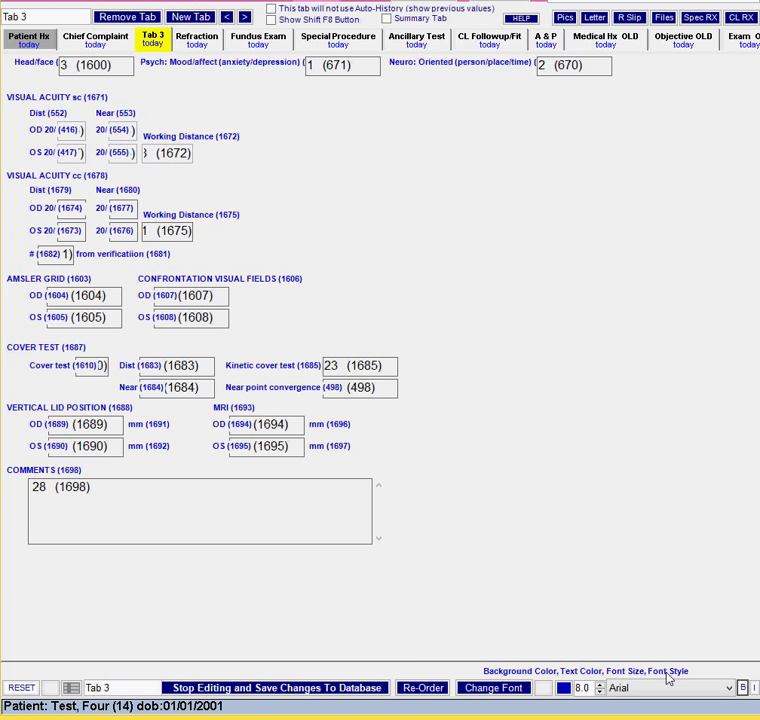
{"action": "mouse_move", "coordinate": [420, 527]}
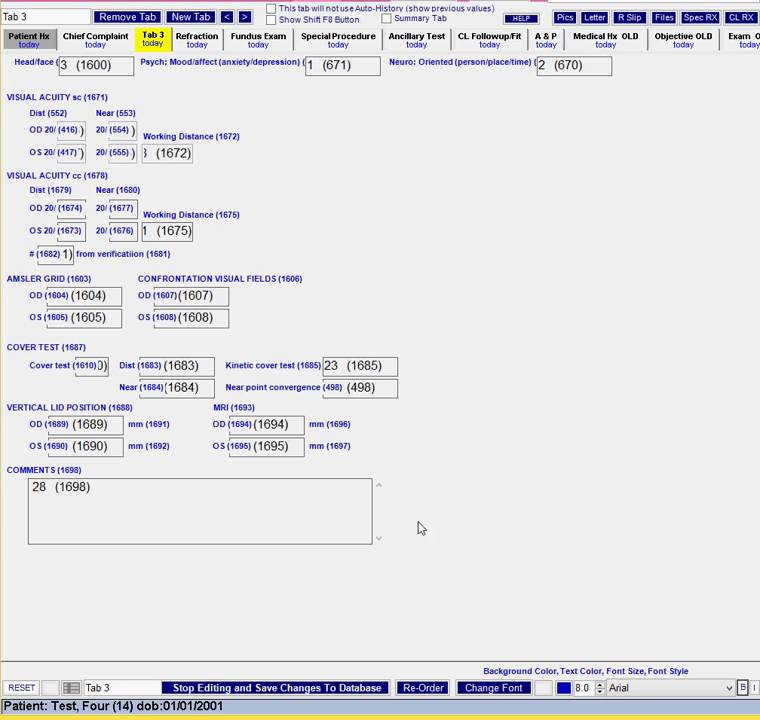
{"action": "mouse_move", "coordinate": [349, 458]}
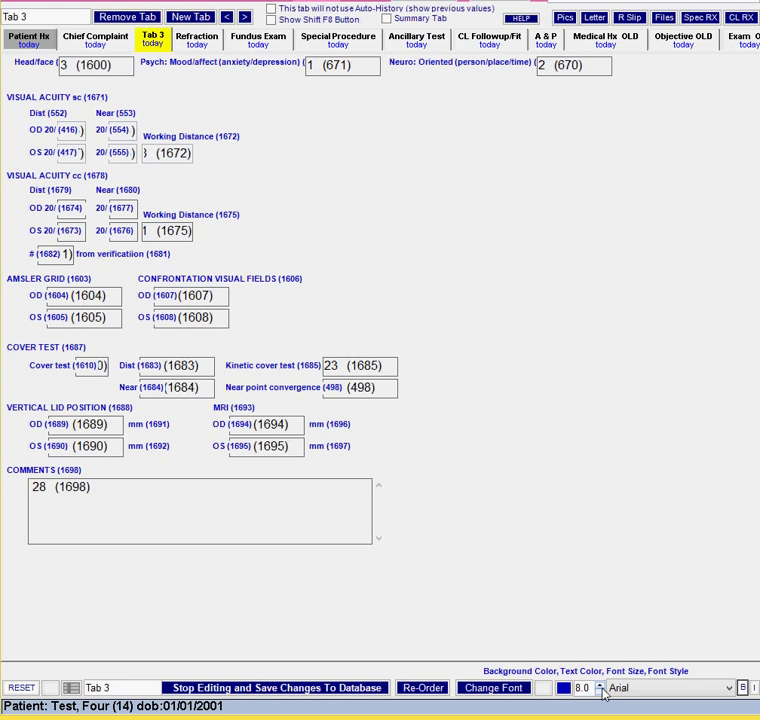
{"action": "left_click", "coordinate": [601, 684]}
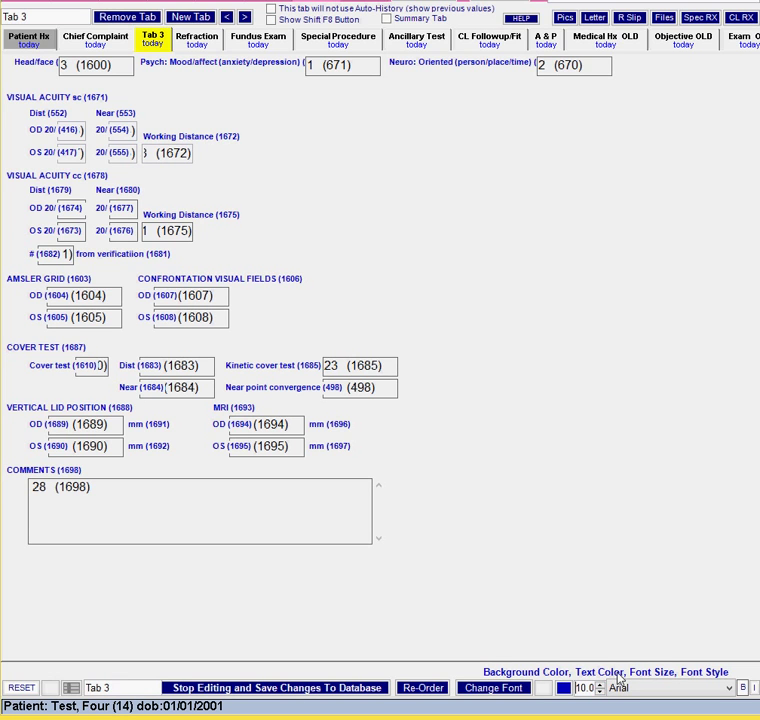
{"action": "mouse_move", "coordinate": [557, 668]}
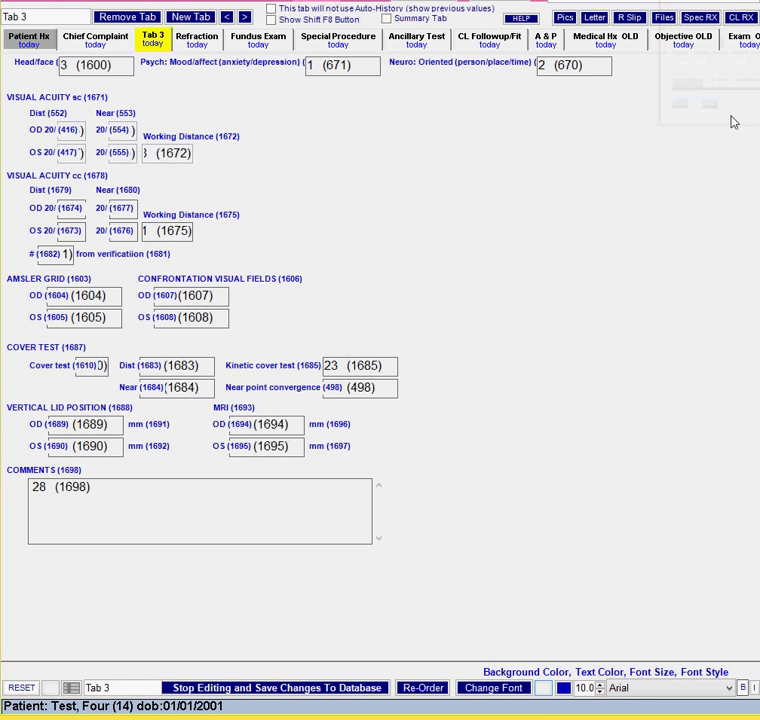
Set the Tab 3 text colour to red from the colour chooser
{"action": "left_click", "coordinate": [544, 688]}
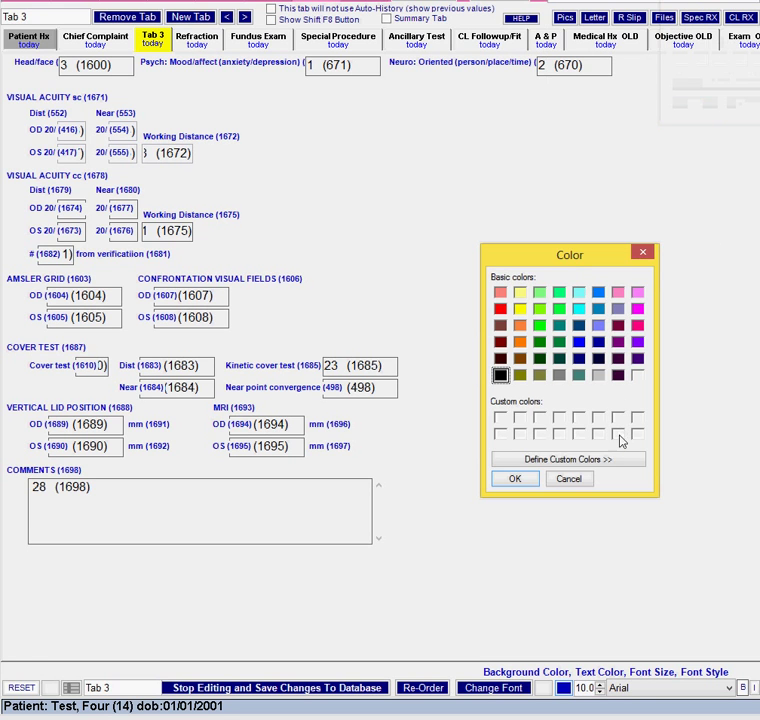
{"action": "left_click", "coordinate": [567, 458]}
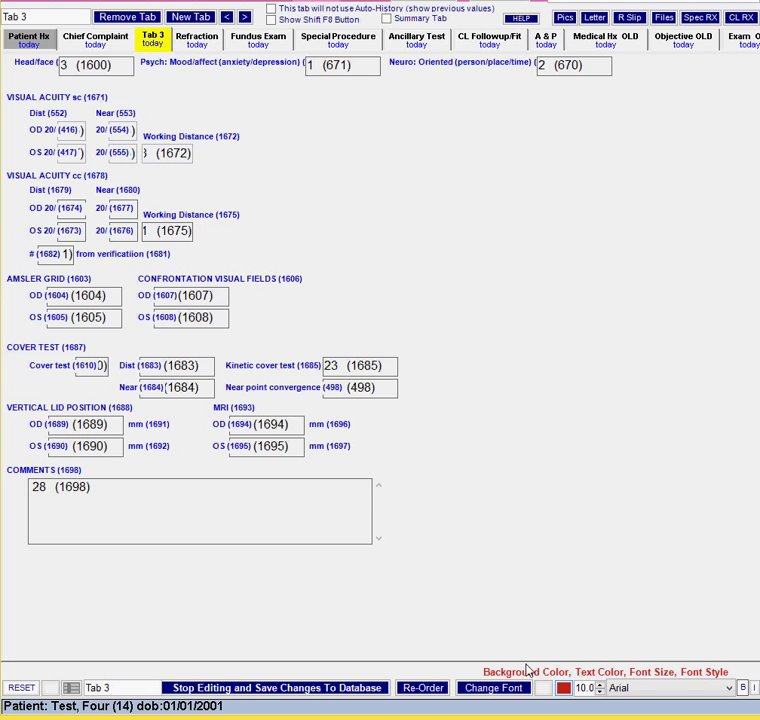
{"action": "mouse_move", "coordinate": [407, 413]}
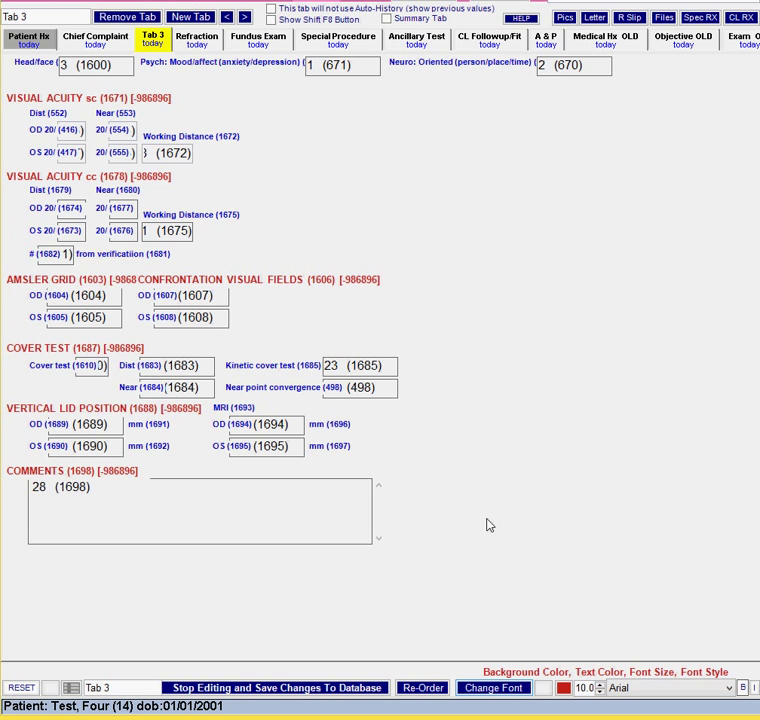
{"action": "mouse_move", "coordinate": [42, 653]}
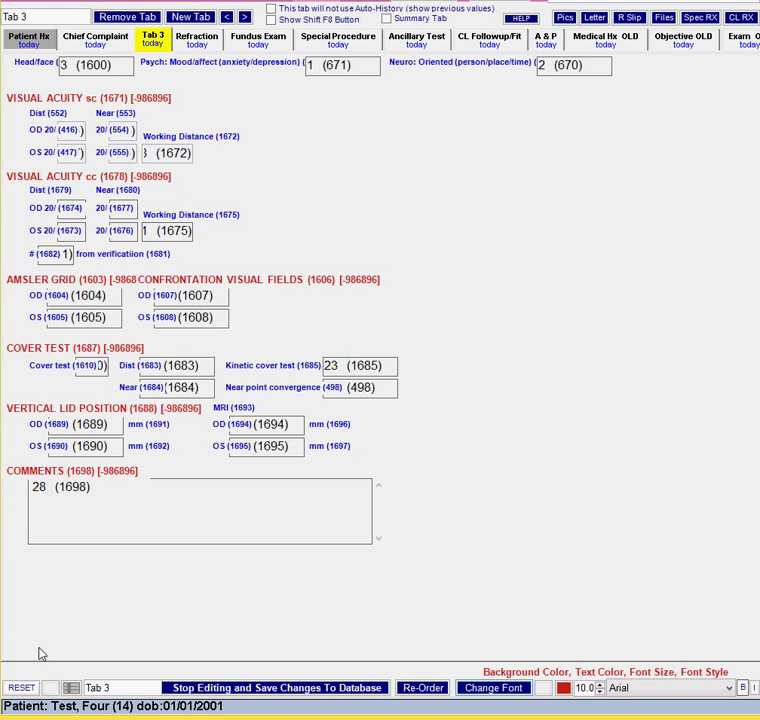
{"action": "mouse_move", "coordinate": [126, 598]}
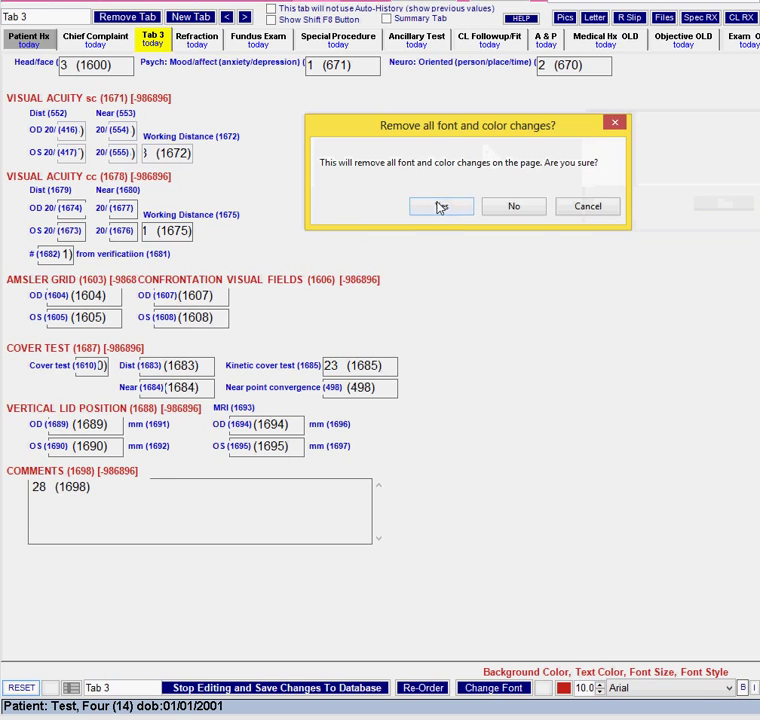
Confirm resetting all Tab 3 font and colour changes, then compare against the Chief Complaint tab
{"action": "left_click", "coordinate": [441, 206]}
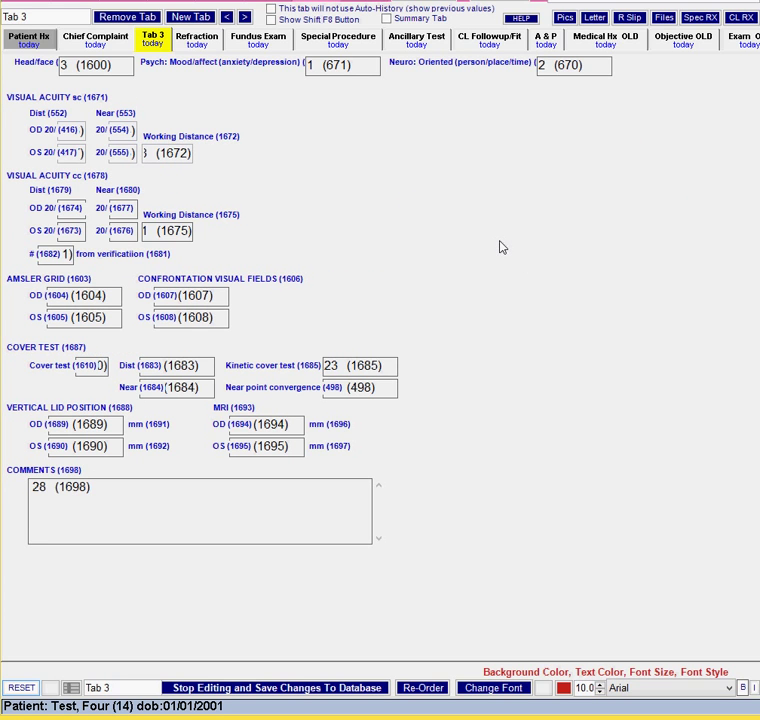
{"action": "left_click", "coordinate": [95, 37]}
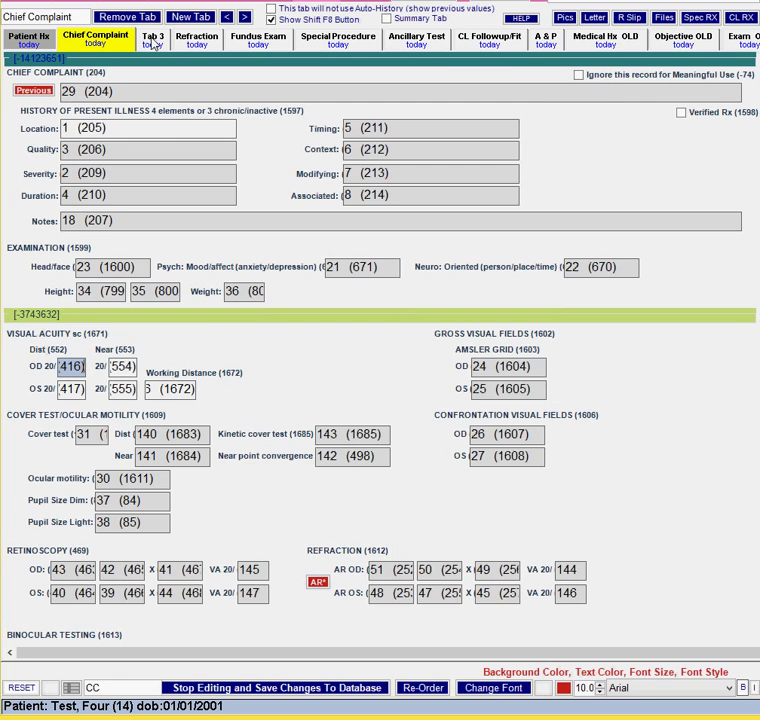
{"action": "left_click", "coordinate": [152, 37]}
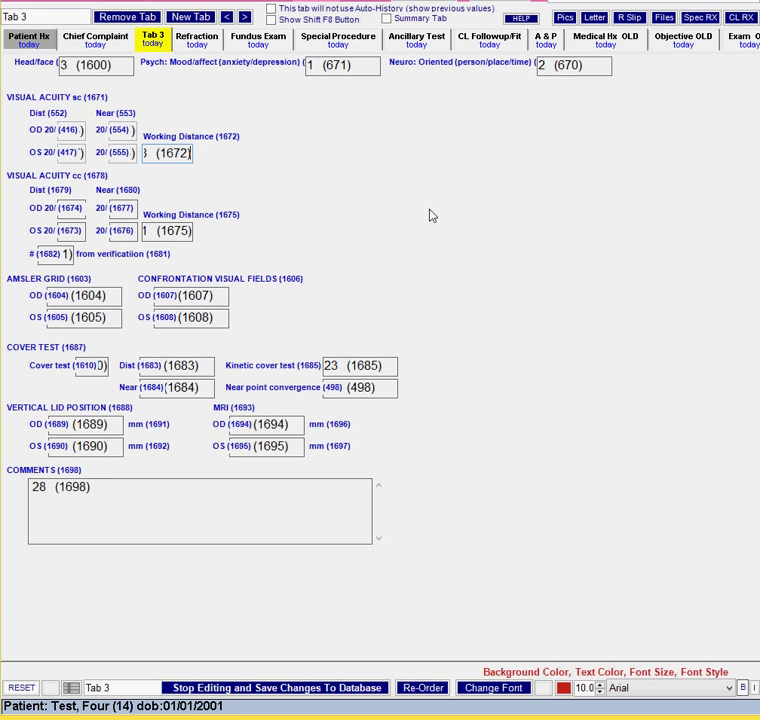
{"action": "left_click", "coordinate": [95, 37]}
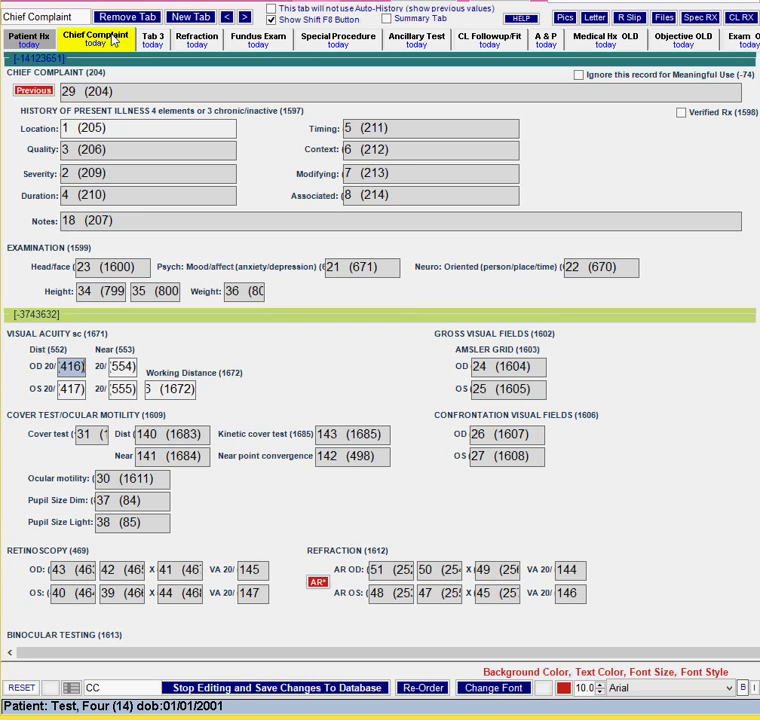
{"action": "mouse_move", "coordinate": [149, 75]}
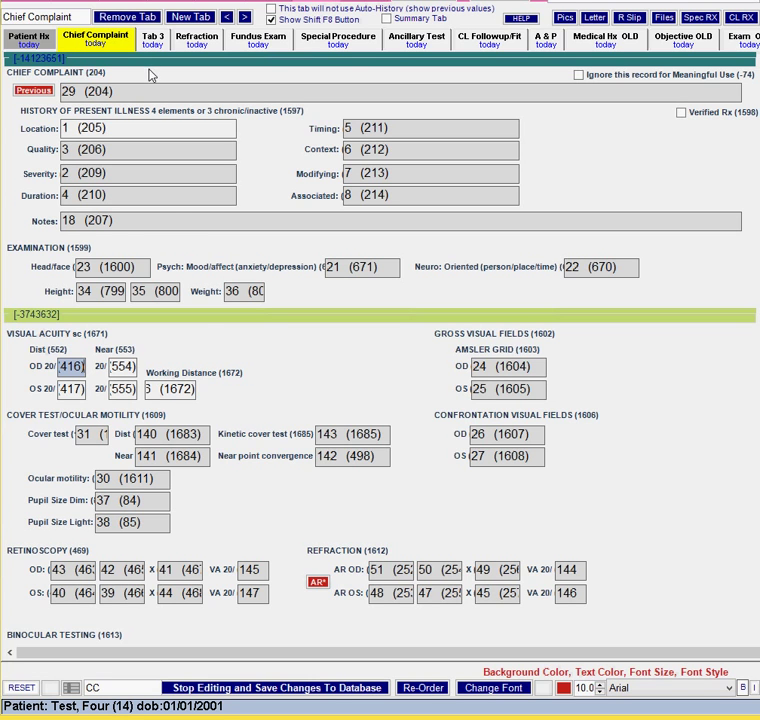
{"action": "left_click", "coordinate": [152, 37]}
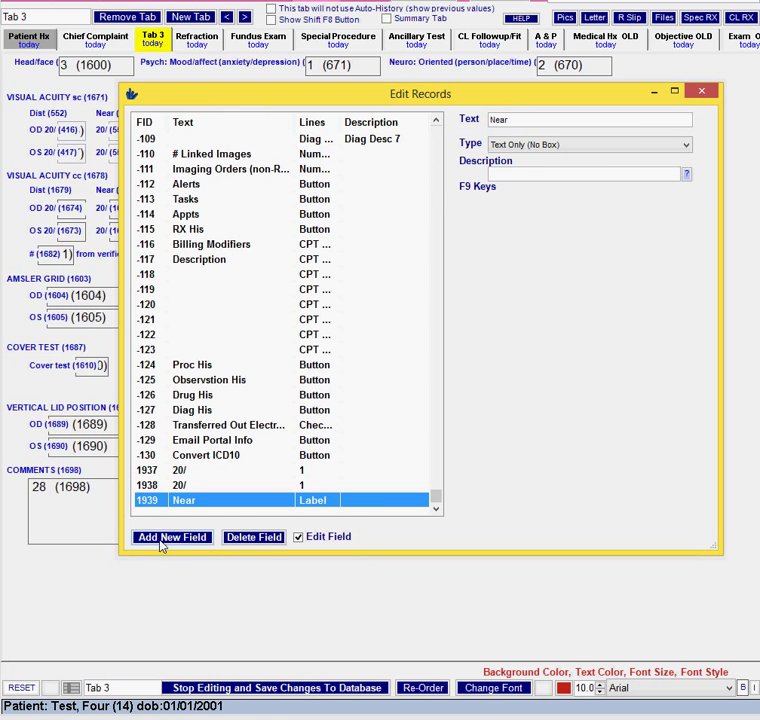
Add new field 1940 to Tab 3 as a Panel type with its default text cleared
{"action": "left_click", "coordinate": [171, 536]}
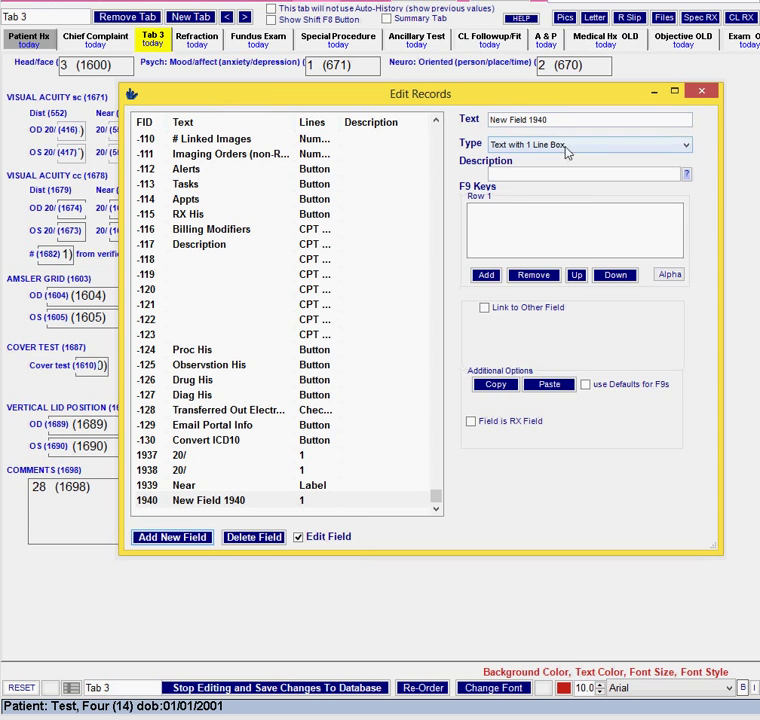
{"action": "left_click", "coordinate": [588, 144]}
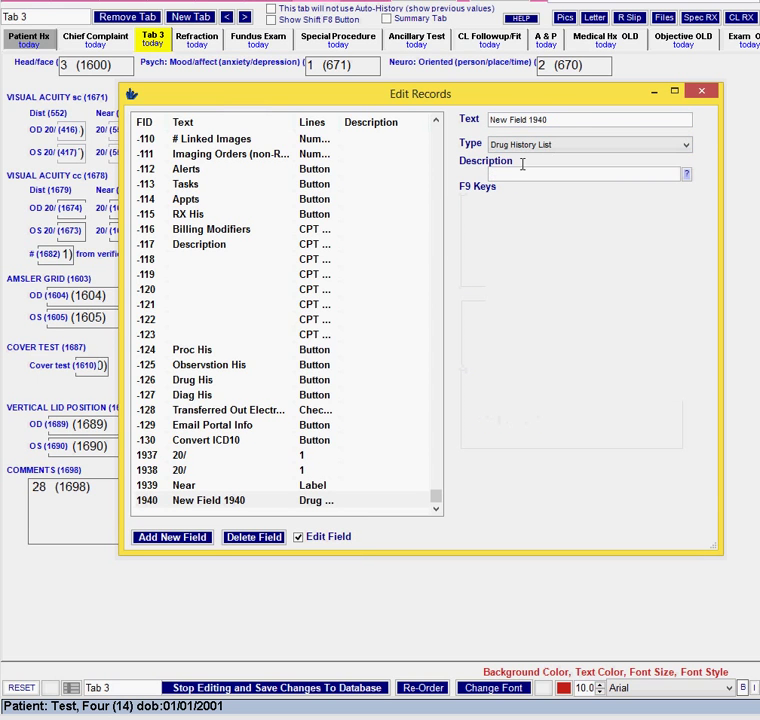
{"action": "left_click", "coordinate": [588, 144]}
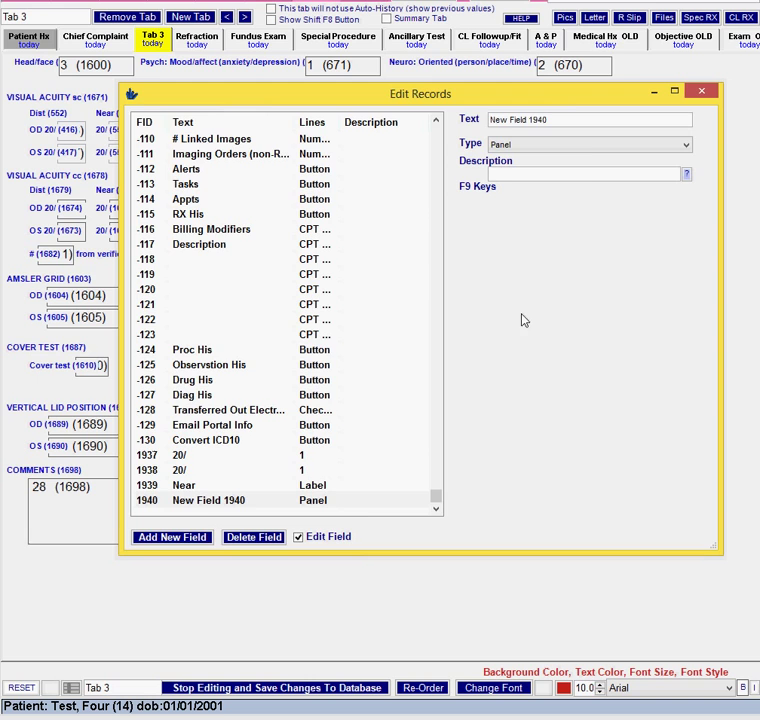
{"action": "left_click_drag", "start_coordinate": [420, 94], "coordinate": [434, 187]}
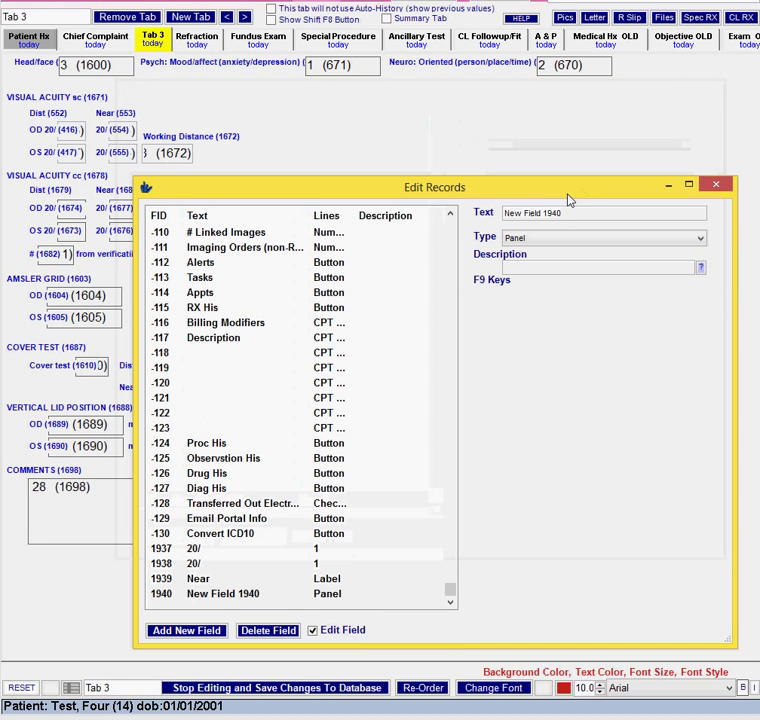
{"action": "triple_click", "coordinate": [603, 213]}
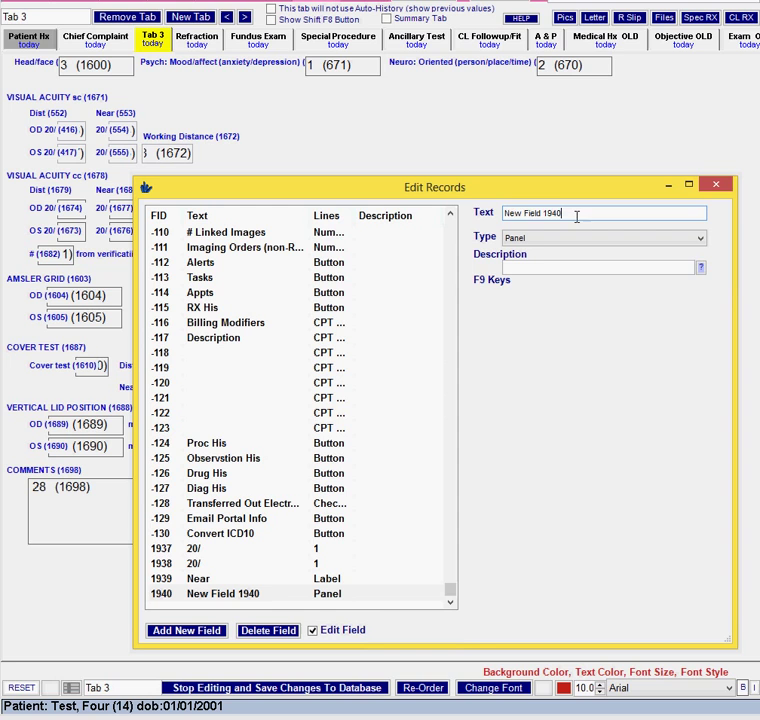
{"action": "triple_click", "coordinate": [600, 213]}
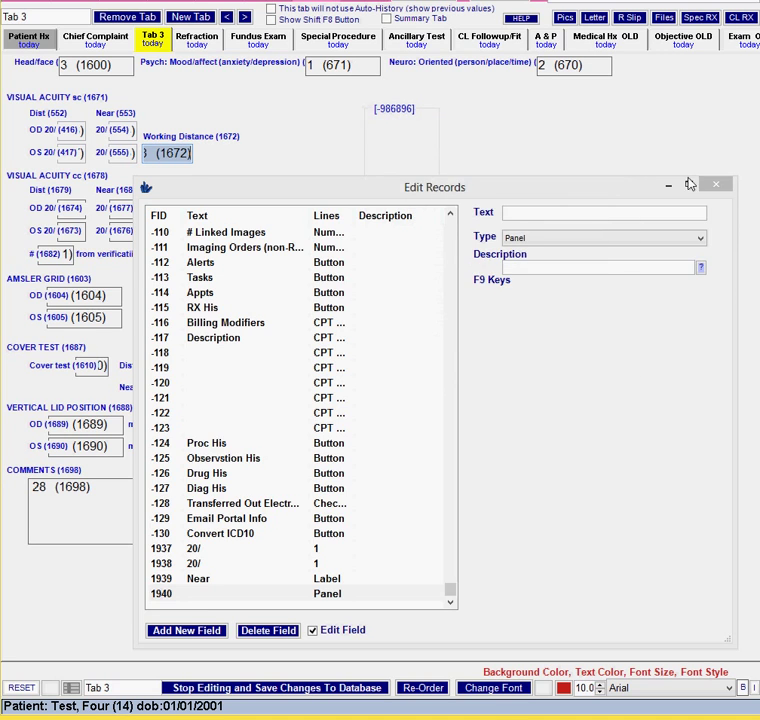
Close Edit Records and push all fields below the top divider strip down
{"action": "left_click", "coordinate": [716, 184]}
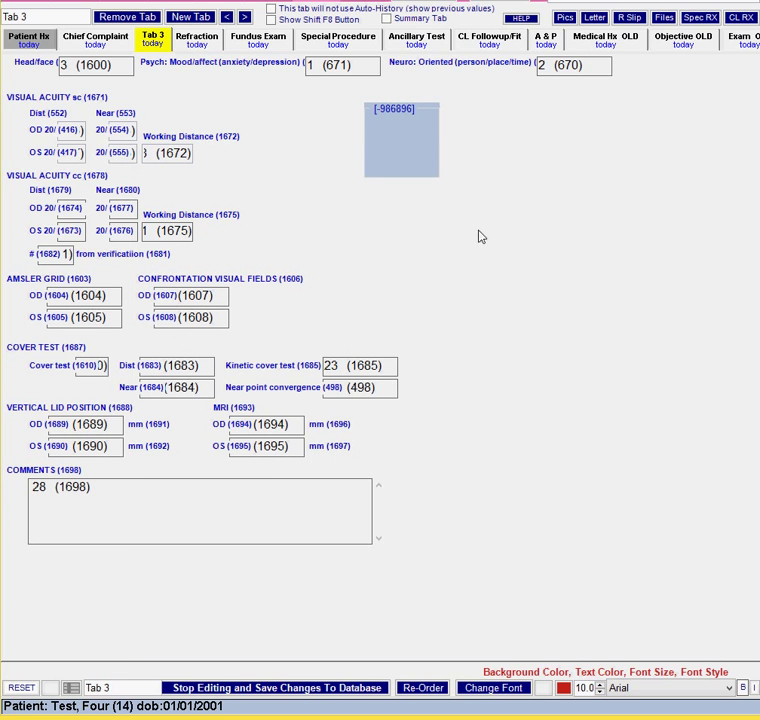
{"action": "mouse_move", "coordinate": [417, 146]}
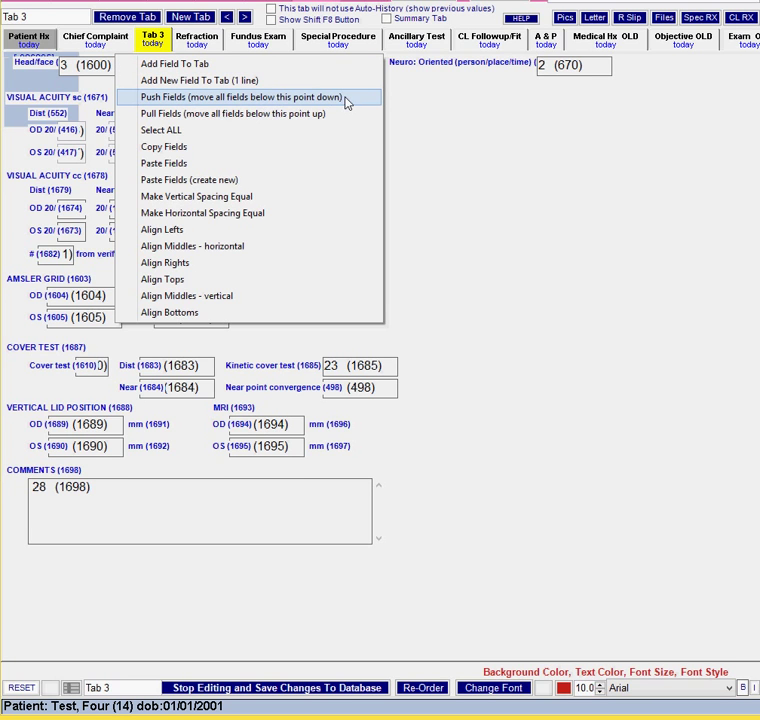
{"action": "left_click", "coordinate": [247, 97]}
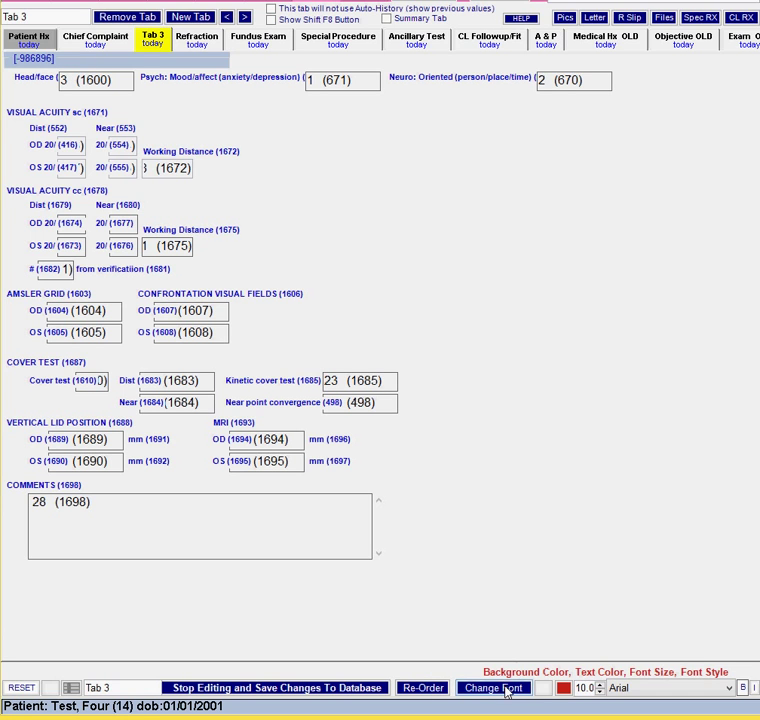
{"action": "mouse_move", "coordinate": [320, 287]}
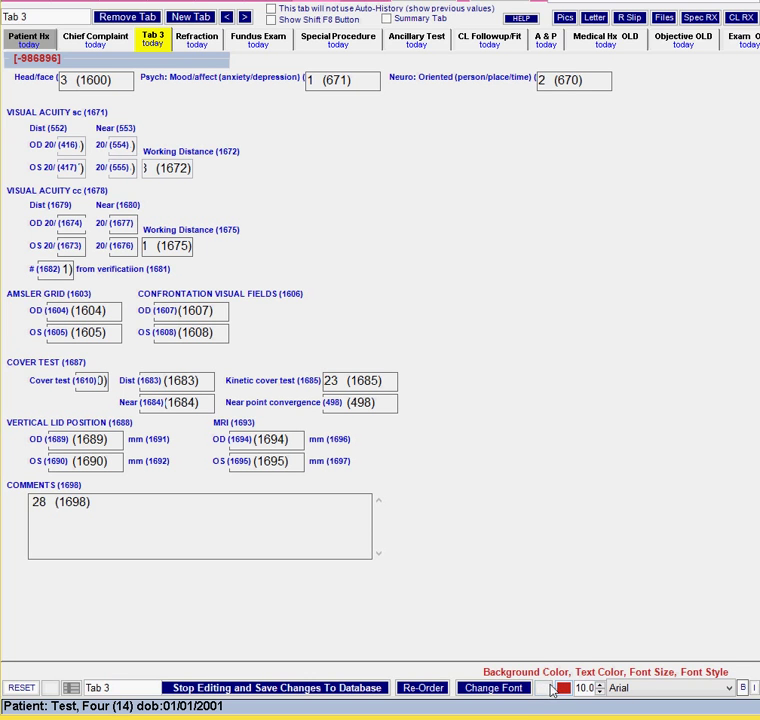
Fill the top divider strip's background with red from the Color dialog
{"action": "left_click", "coordinate": [552, 688]}
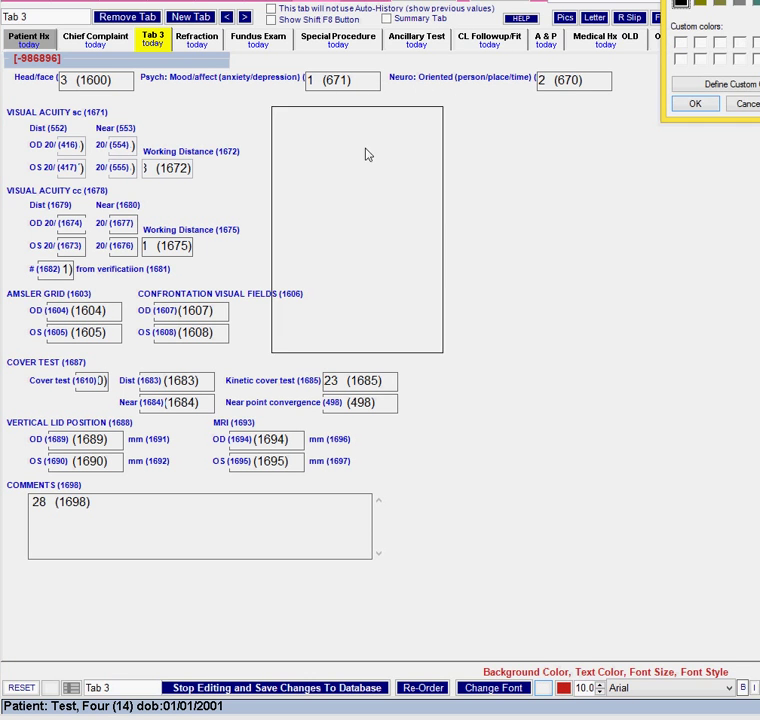
{"action": "left_click", "coordinate": [714, 85]}
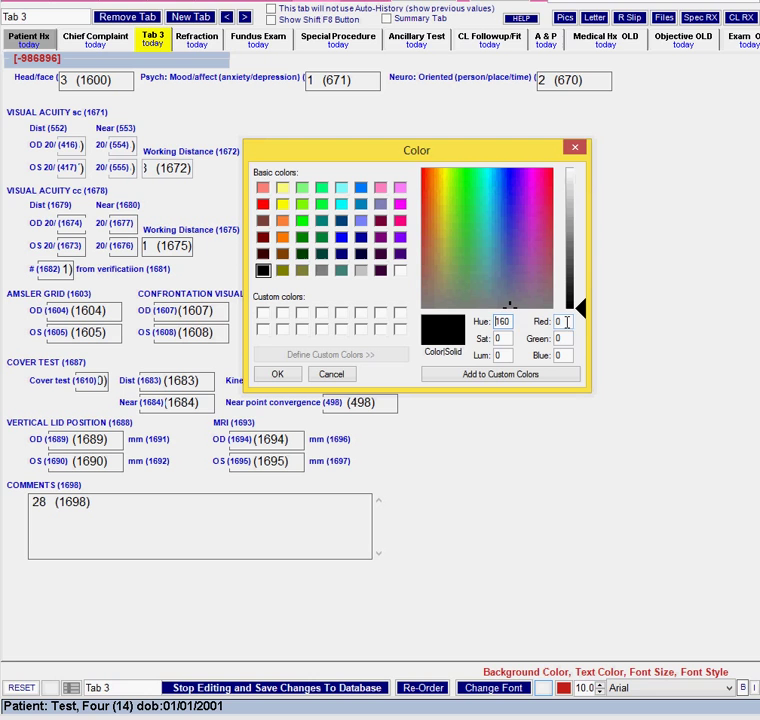
{"action": "left_click", "coordinate": [571, 255]}
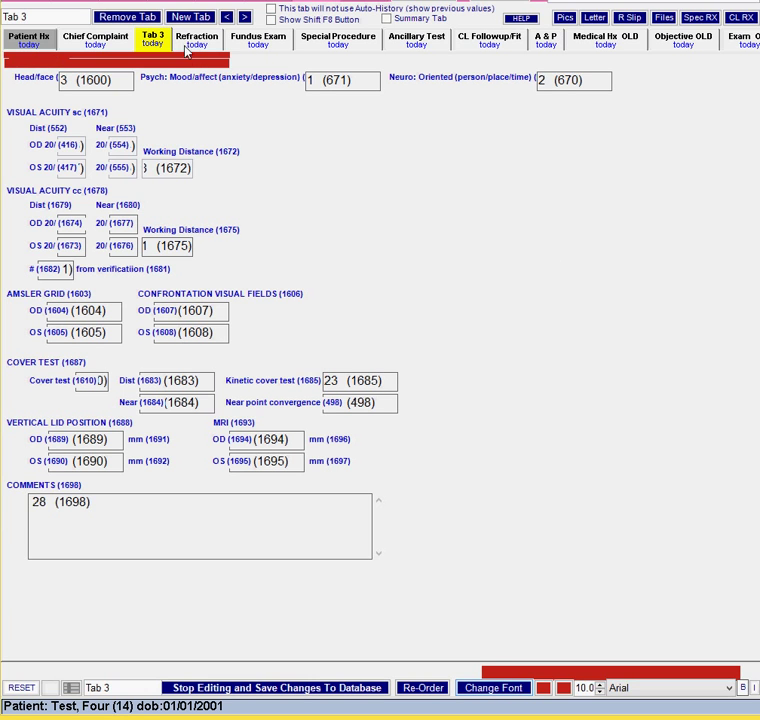
{"action": "mouse_move", "coordinate": [446, 306]}
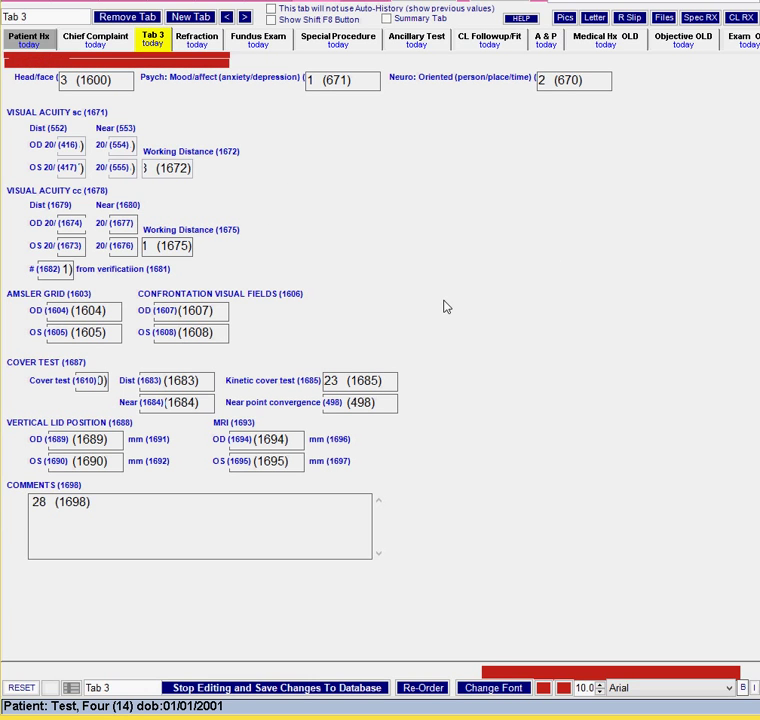
{"action": "mouse_move", "coordinate": [212, 72]}
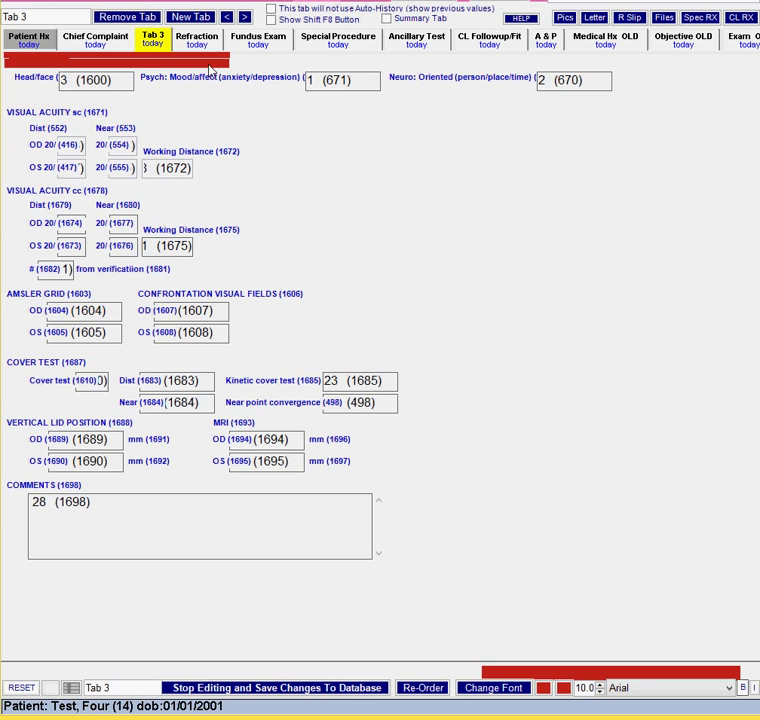
{"action": "left_click", "coordinate": [95, 38]}
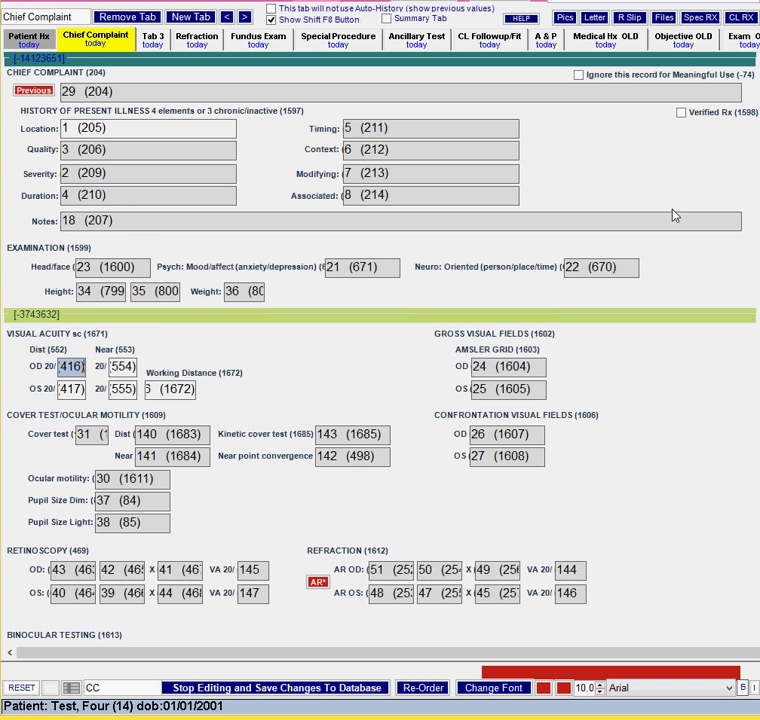
{"action": "scroll", "scroll_direction": "down", "scroll_amount": 3}
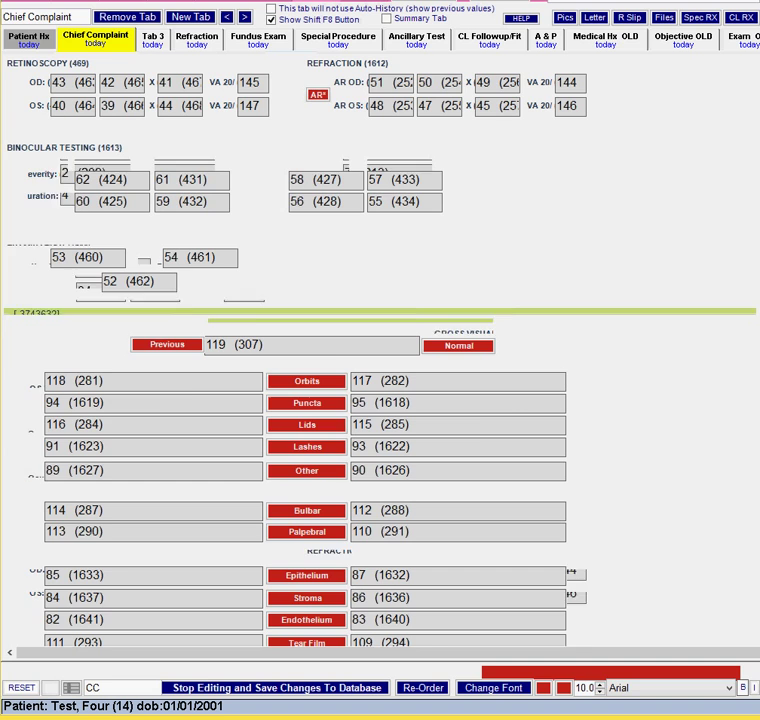
{"action": "left_click", "coordinate": [152, 37]}
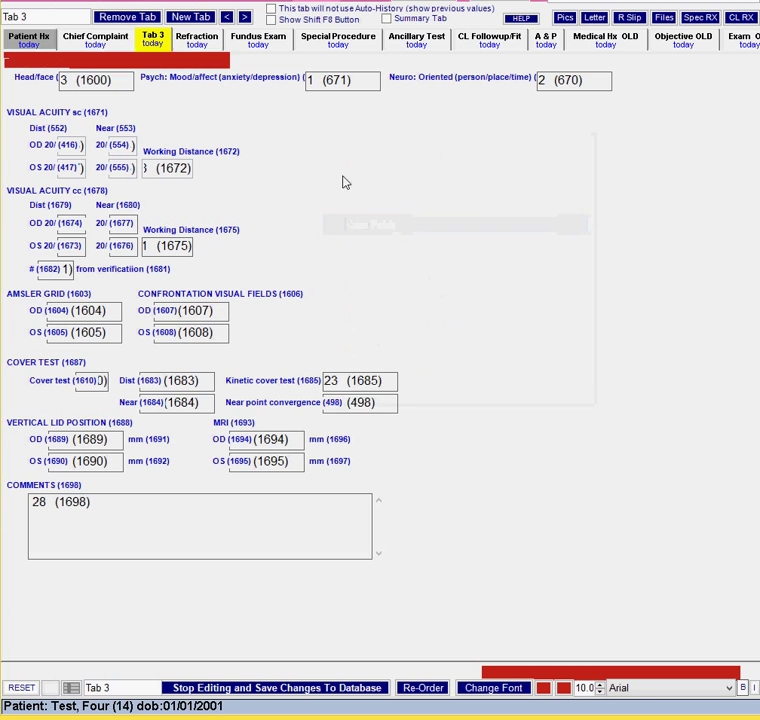
Paste a new copy of the red divider bar onto the Tab 3 canvas
{"action": "right_click", "coordinate": [345, 183]}
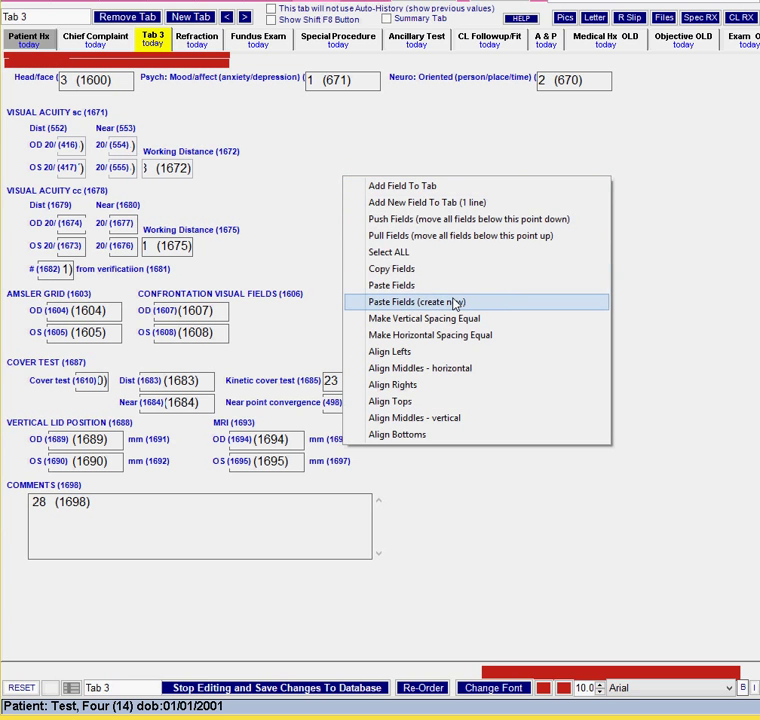
{"action": "left_click", "coordinate": [421, 301]}
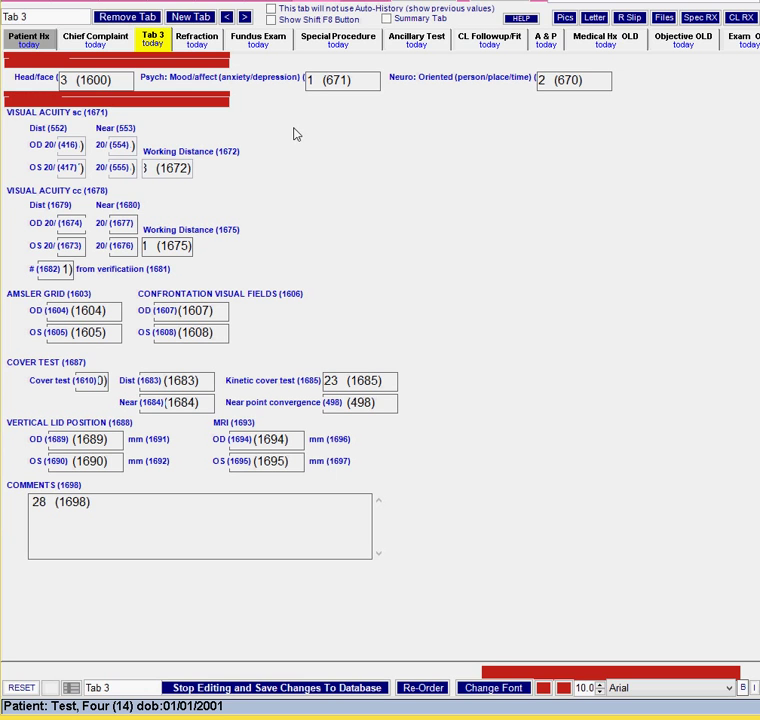
{"action": "mouse_move", "coordinate": [222, 103]}
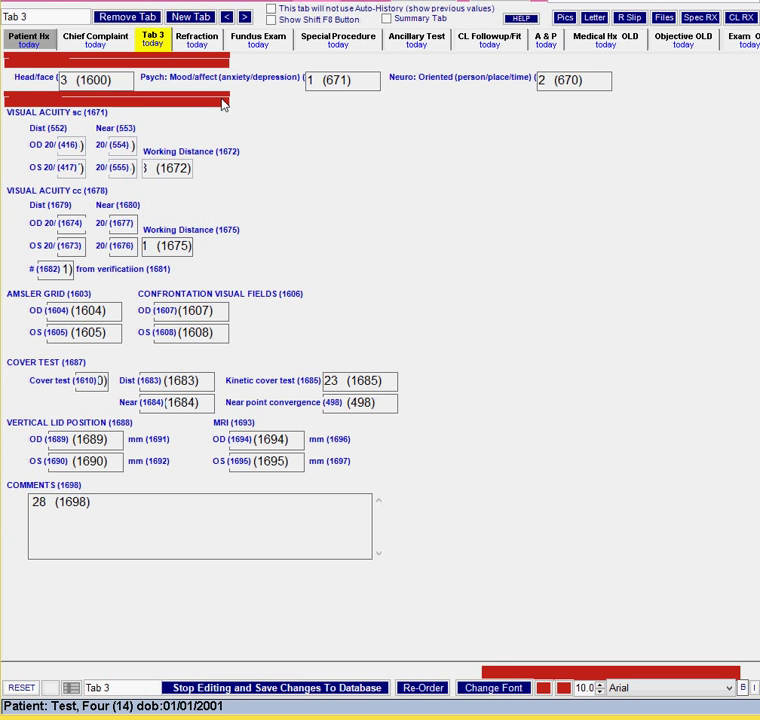
{"action": "mouse_move", "coordinate": [218, 105]}
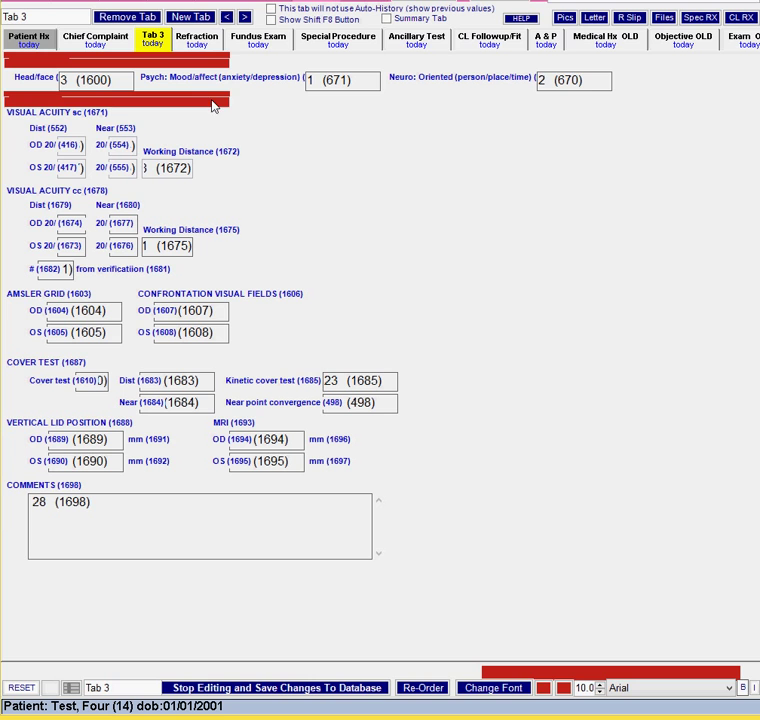
{"action": "mouse_move", "coordinate": [305, 105]}
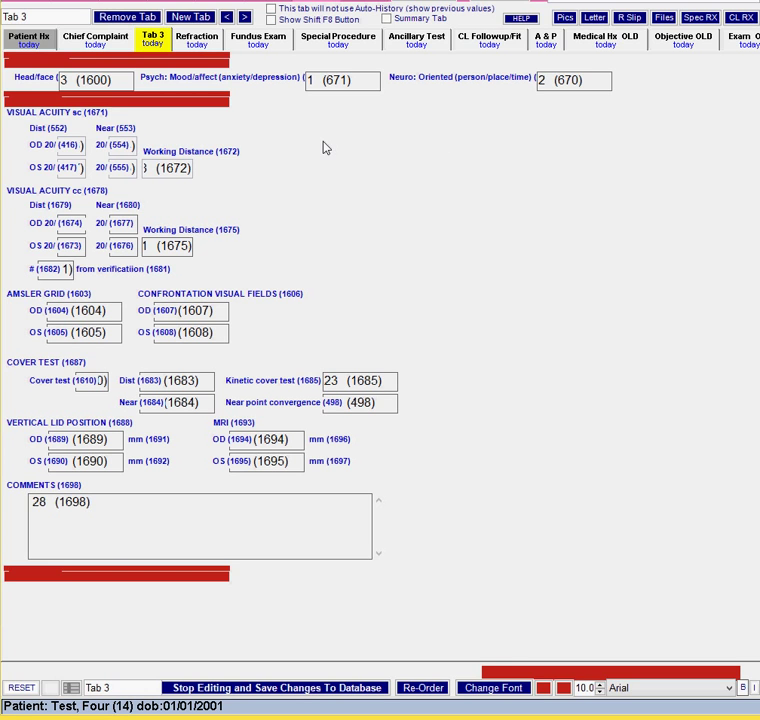
{"action": "mouse_move", "coordinate": [5, 85]}
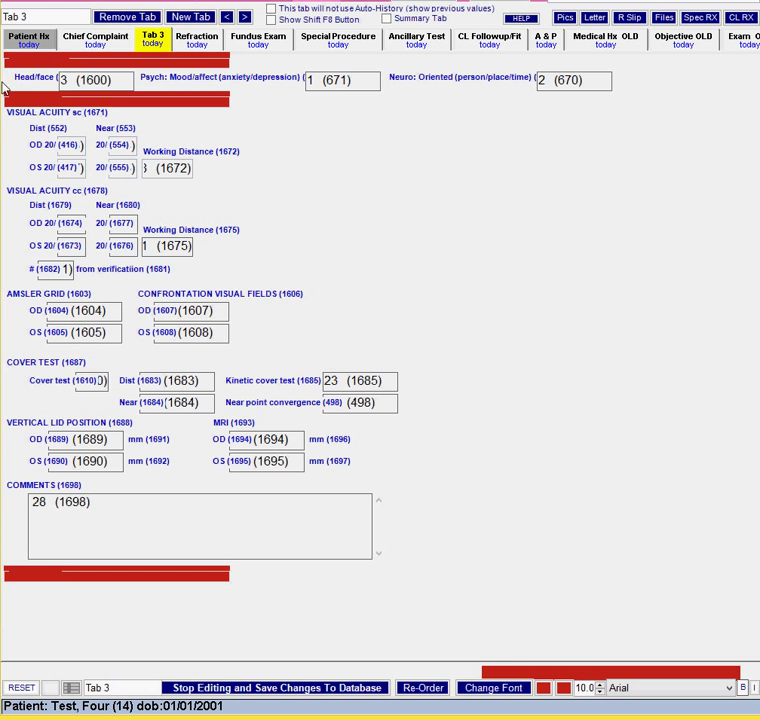
{"action": "mouse_move", "coordinate": [631, 56]}
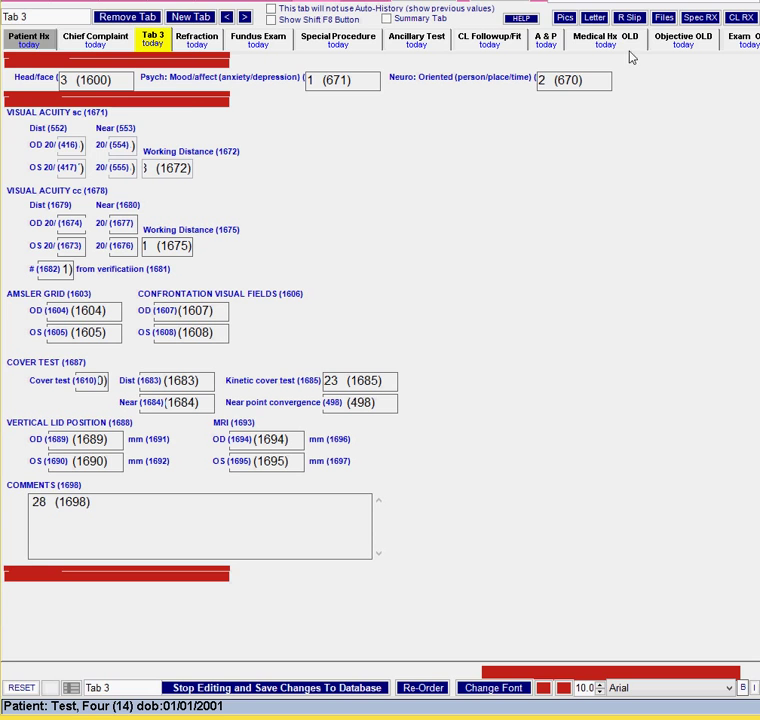
{"action": "mouse_move", "coordinate": [489, 203]}
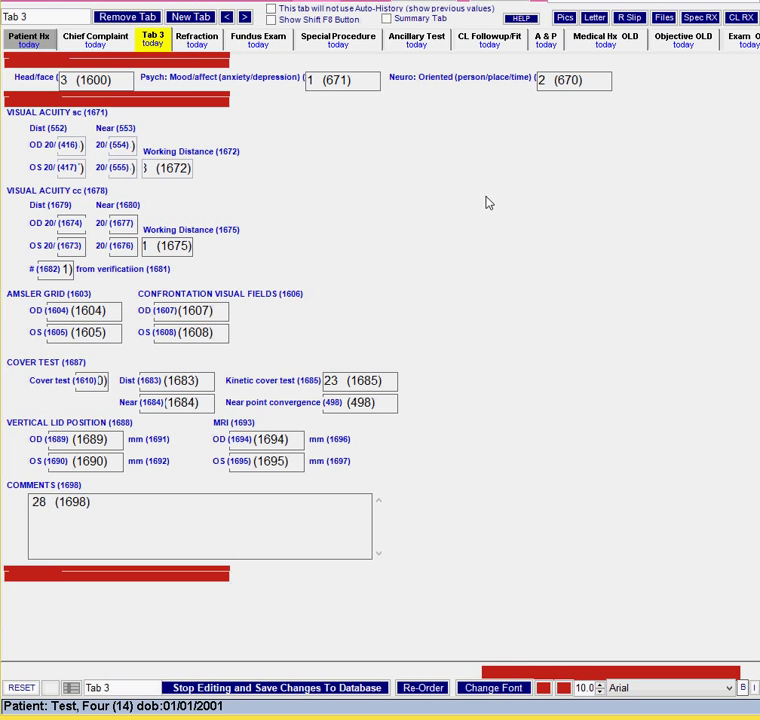
{"action": "mouse_move", "coordinate": [368, 177]}
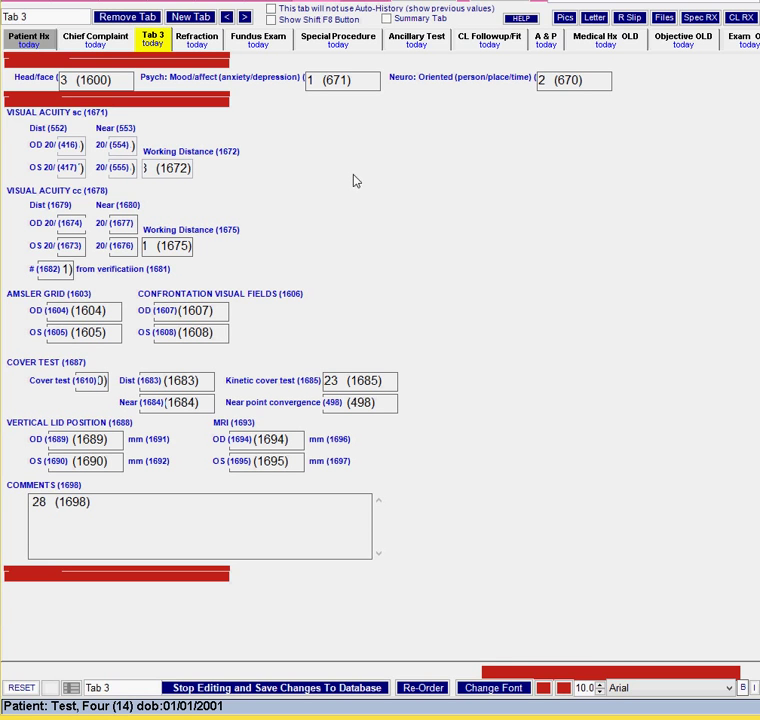
{"action": "mouse_move", "coordinate": [225, 108]}
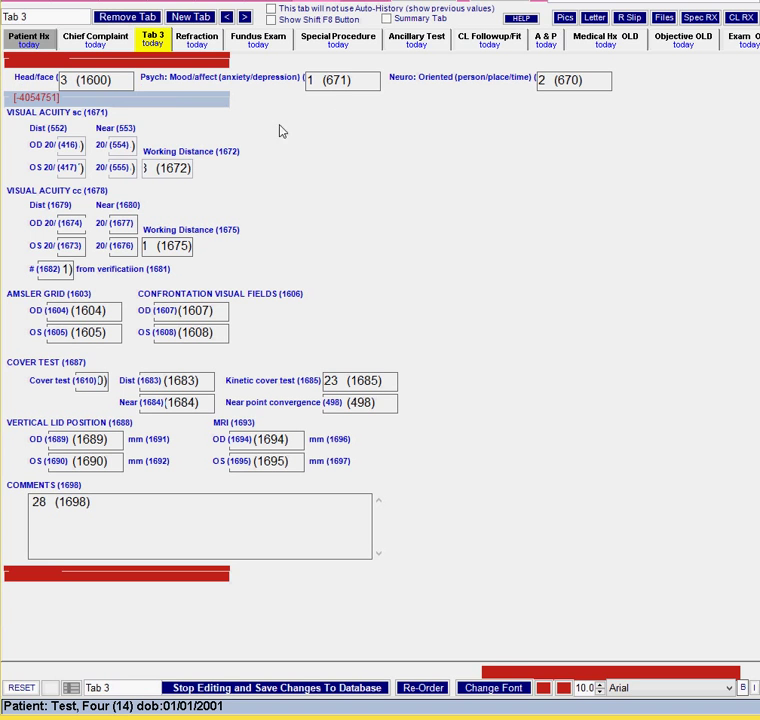
{"action": "mouse_move", "coordinate": [248, 117]}
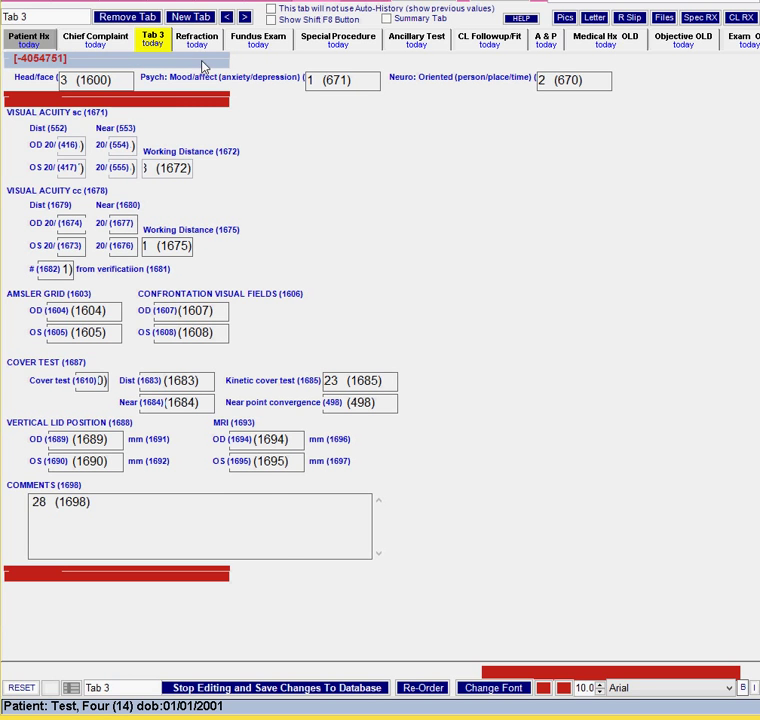
Check the Chief Complaint tab's green divider settings, then return to Tab 3
{"action": "left_click", "coordinate": [94, 38]}
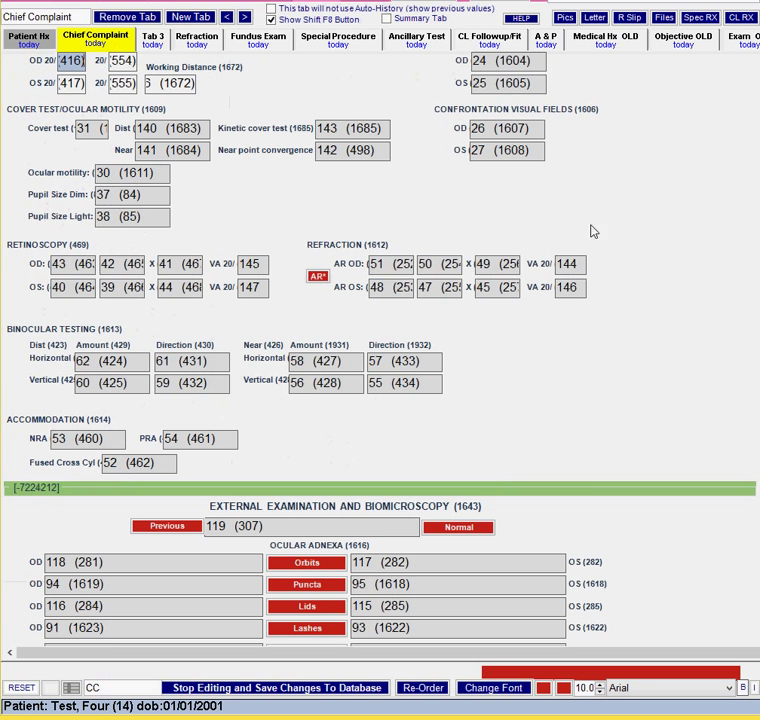
{"action": "mouse_move", "coordinate": [351, 502]}
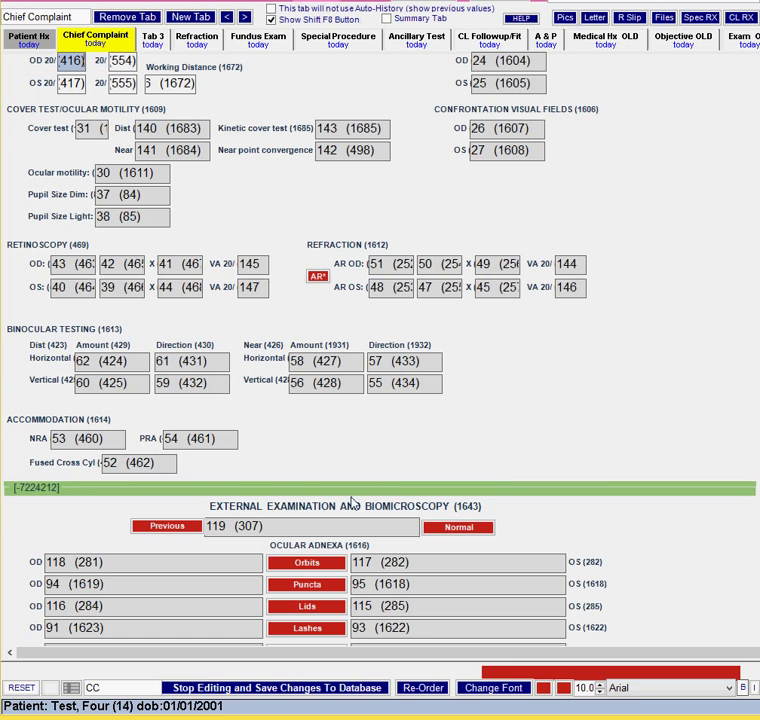
{"action": "mouse_move", "coordinate": [607, 491]}
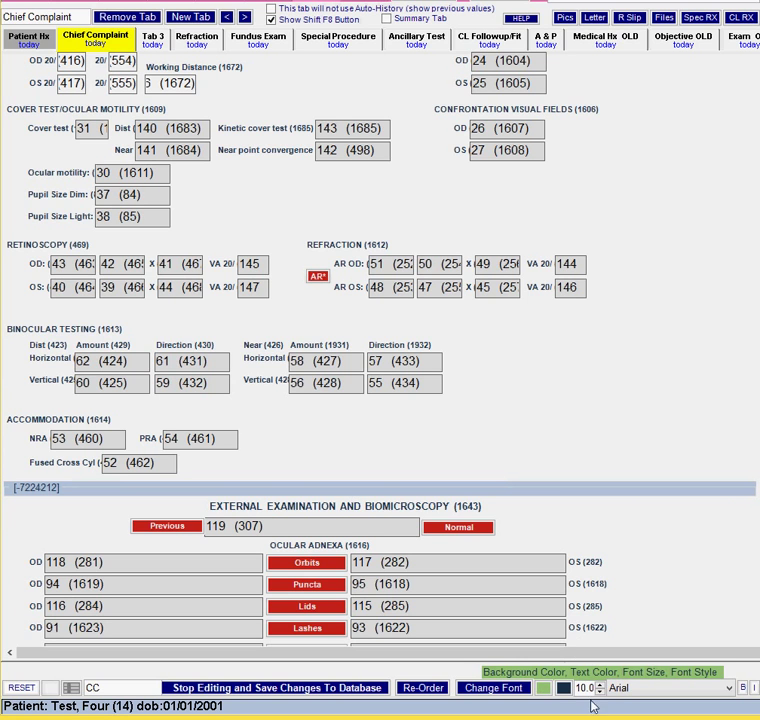
{"action": "left_click", "coordinate": [152, 38]}
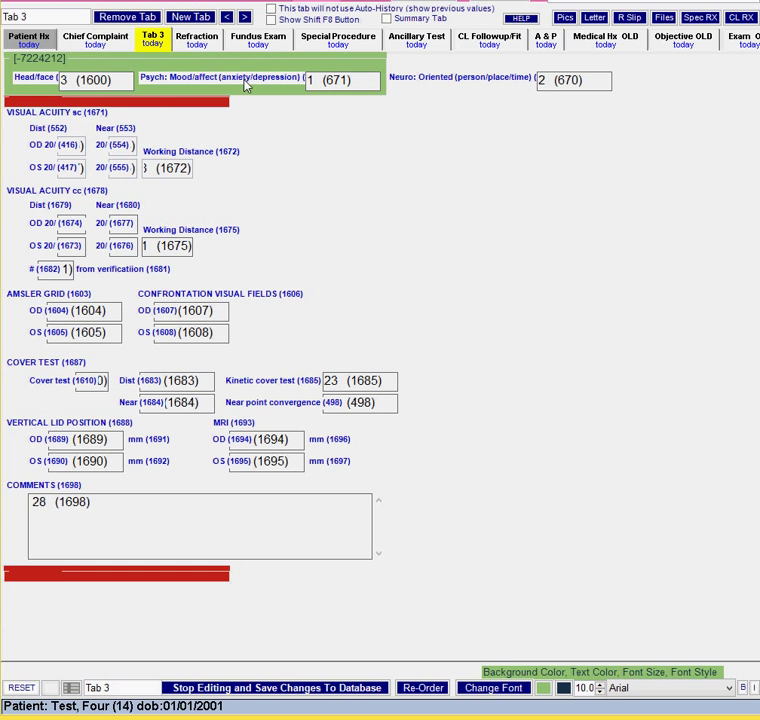
{"action": "mouse_move", "coordinate": [215, 85]}
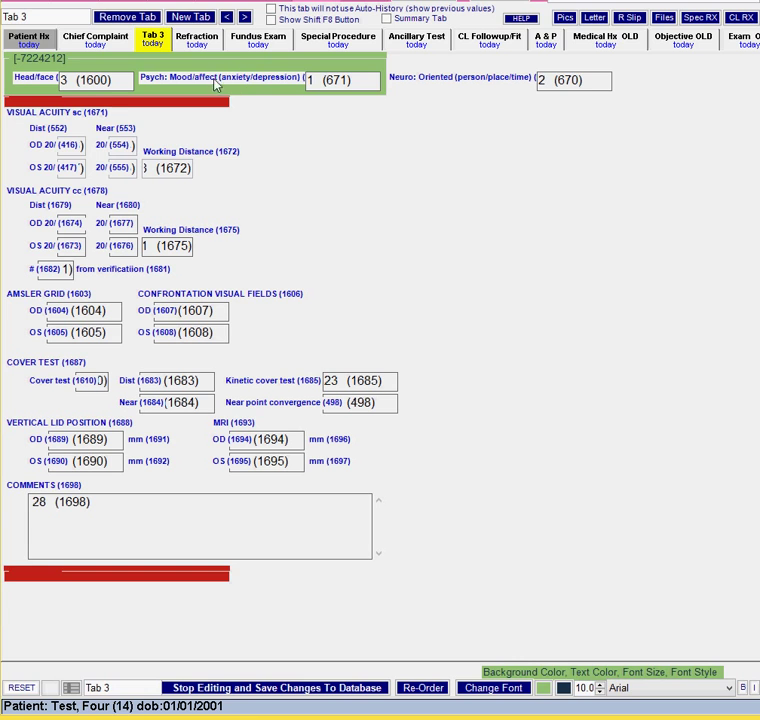
{"action": "mouse_move", "coordinate": [44, 87]}
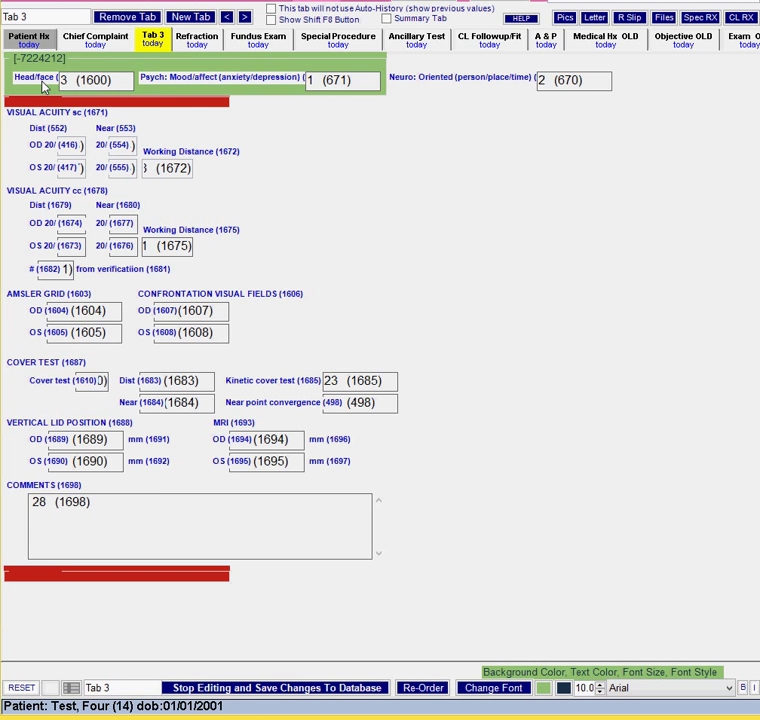
{"action": "mouse_move", "coordinate": [560, 642]}
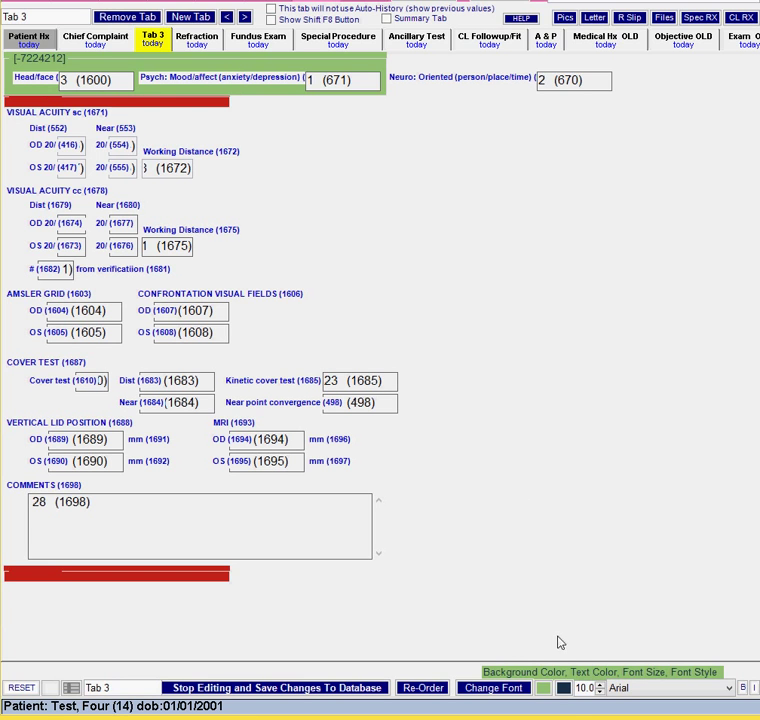
{"action": "mouse_move", "coordinate": [285, 189]}
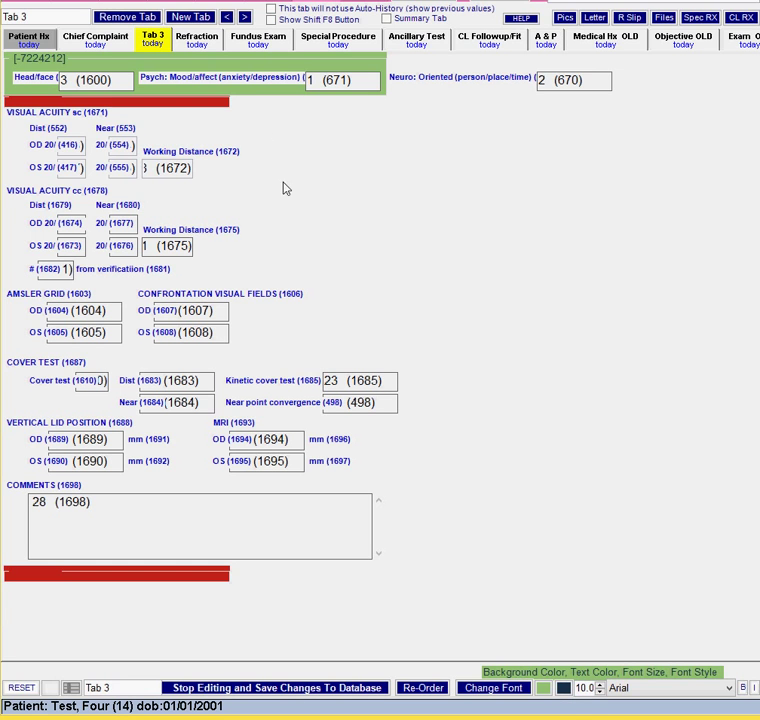
{"action": "mouse_move", "coordinate": [553, 663]}
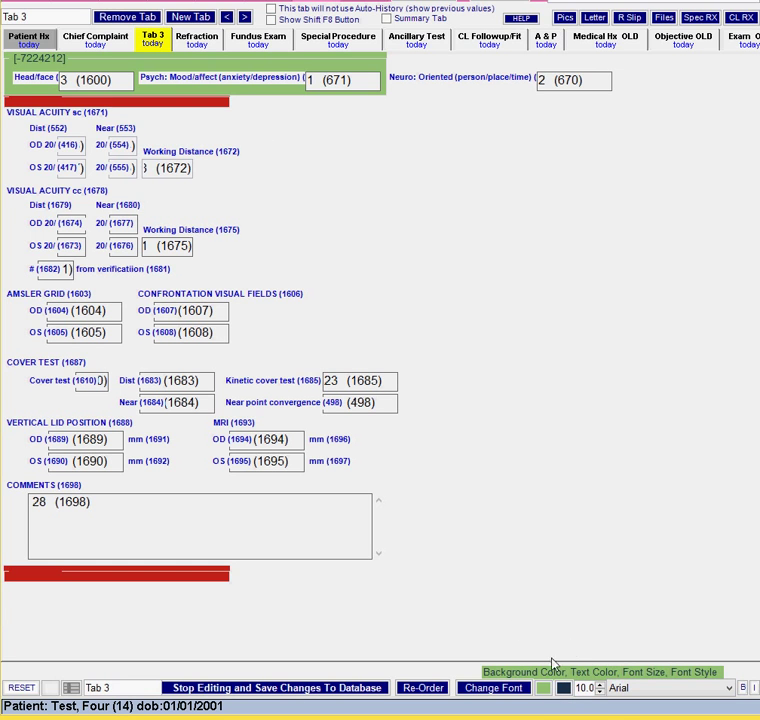
{"action": "mouse_move", "coordinate": [582, 695]}
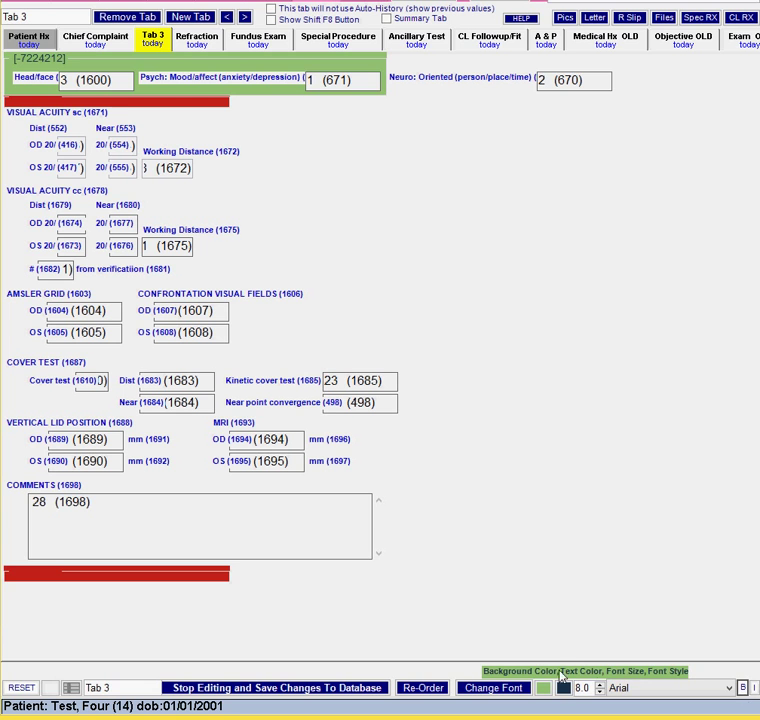
Give the divider text a custom dark navy colour through Define Custom Colors
{"action": "left_click", "coordinate": [543, 688]}
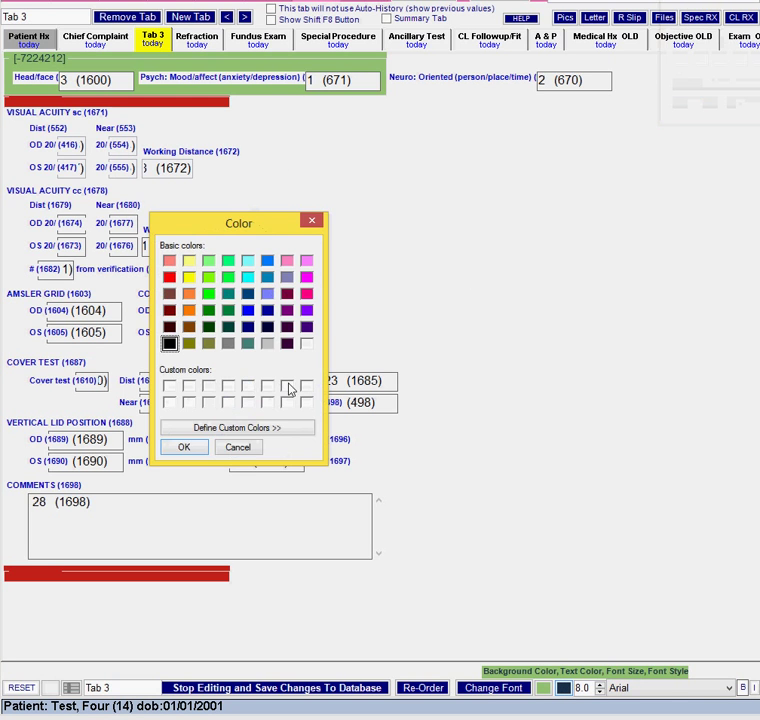
{"action": "left_click", "coordinate": [237, 427]}
{"action": "type", "text": "28"}
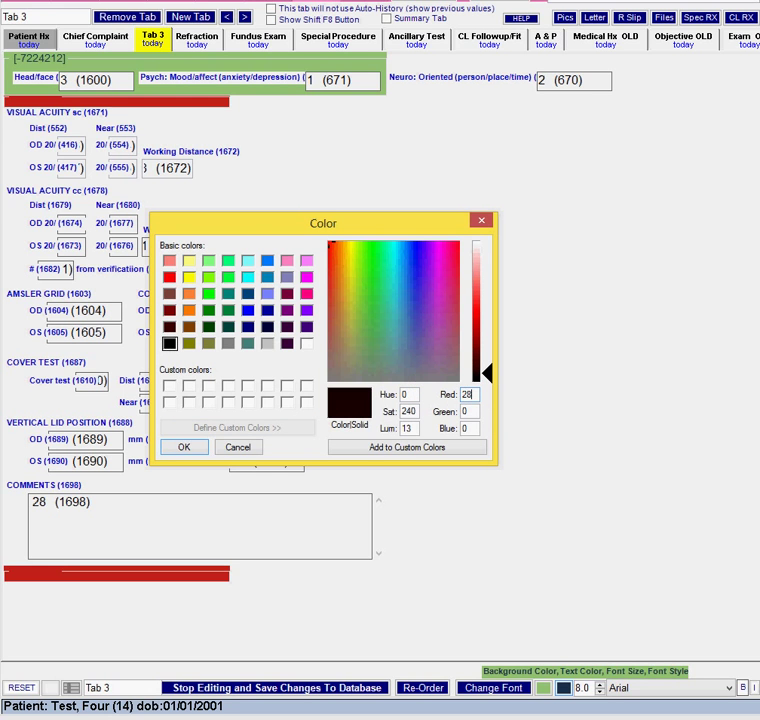
{"action": "left_click", "coordinate": [361, 273]}
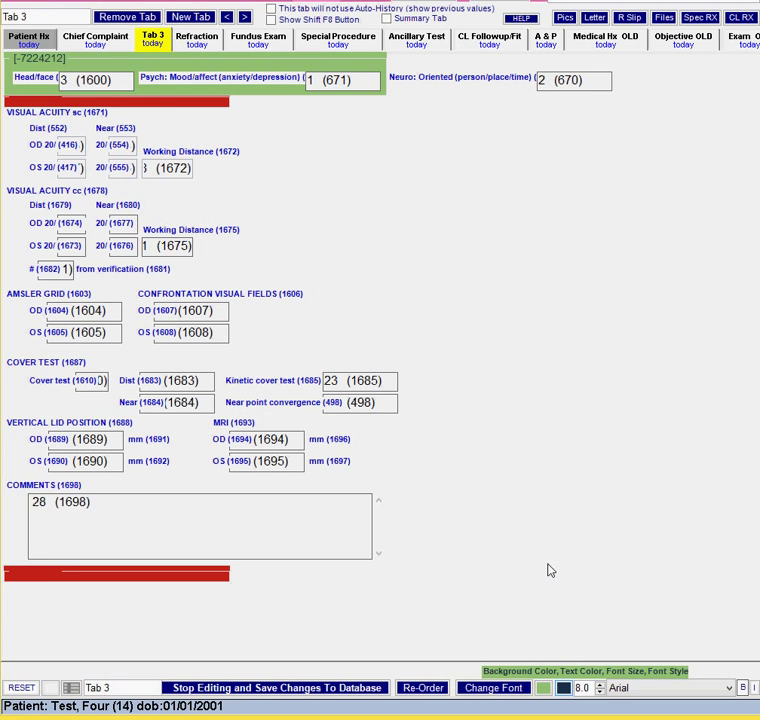
{"action": "mouse_move", "coordinate": [396, 110]}
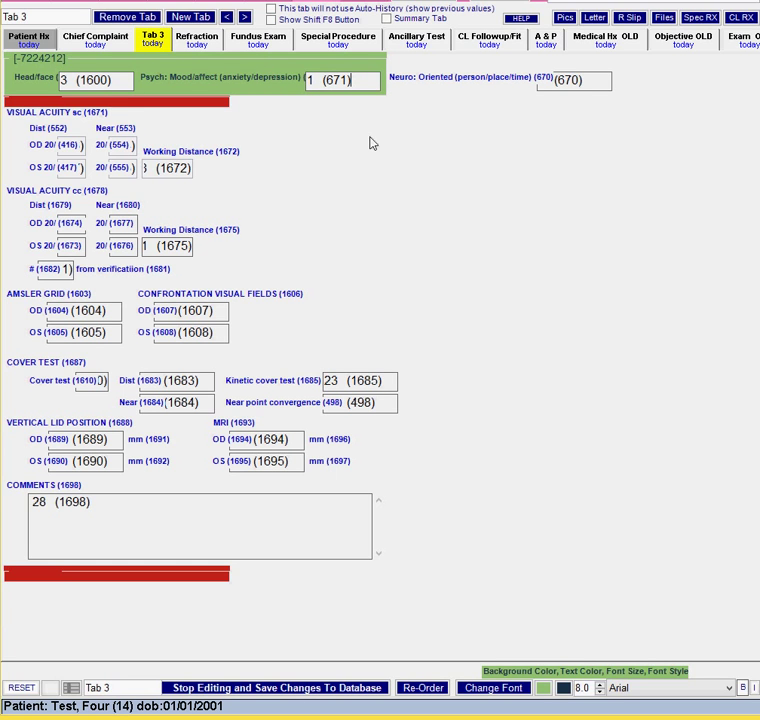
{"action": "mouse_move", "coordinate": [277, 114]}
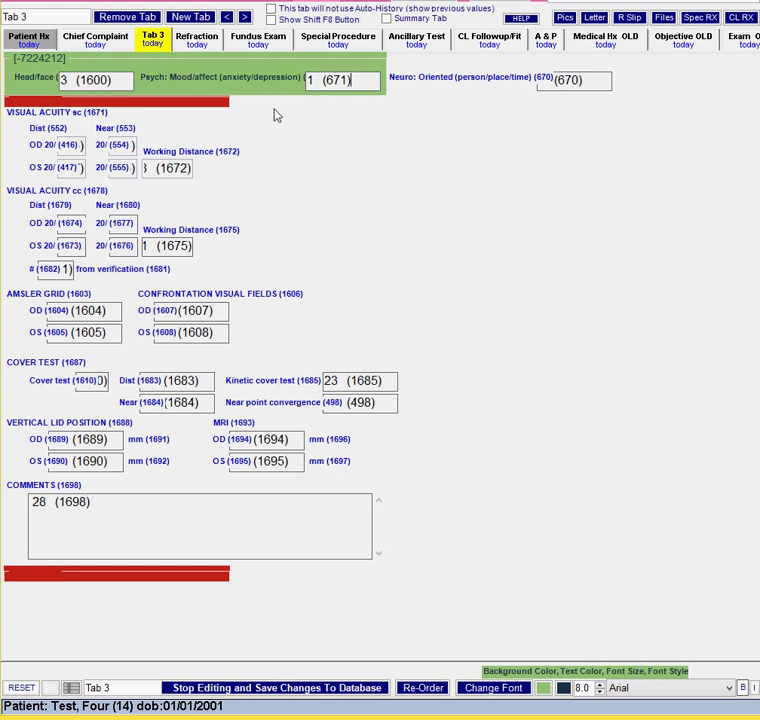
{"action": "mouse_move", "coordinate": [348, 154]}
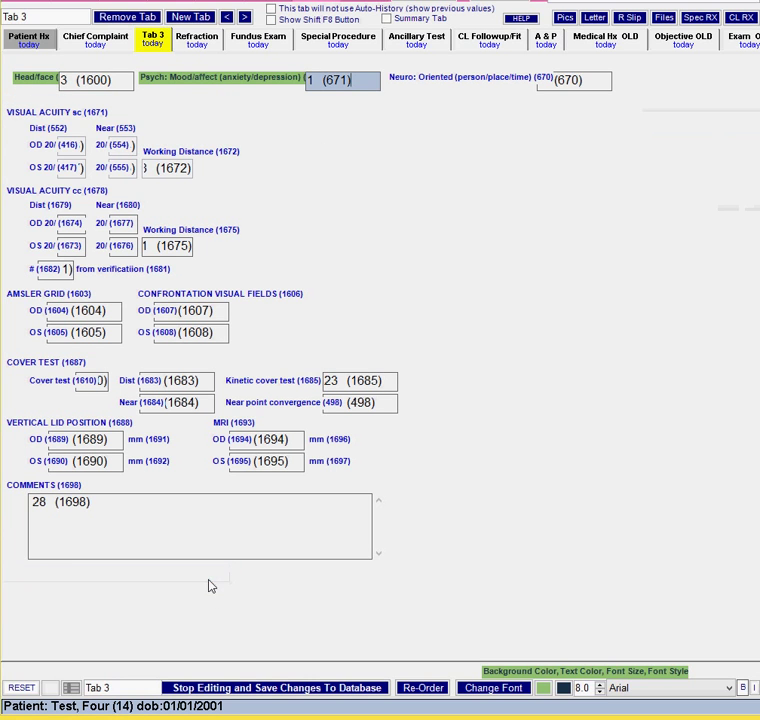
Copy the teal and green divider lines from Chief Complaint and paste them onto Tab 3's header area
{"action": "left_click", "coordinate": [95, 37]}
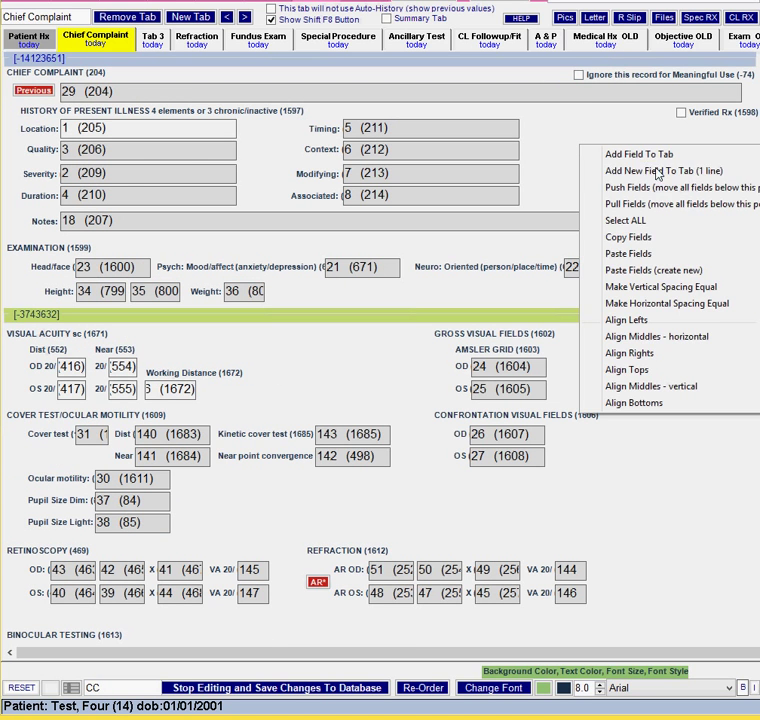
{"action": "left_click", "coordinate": [152, 38]}
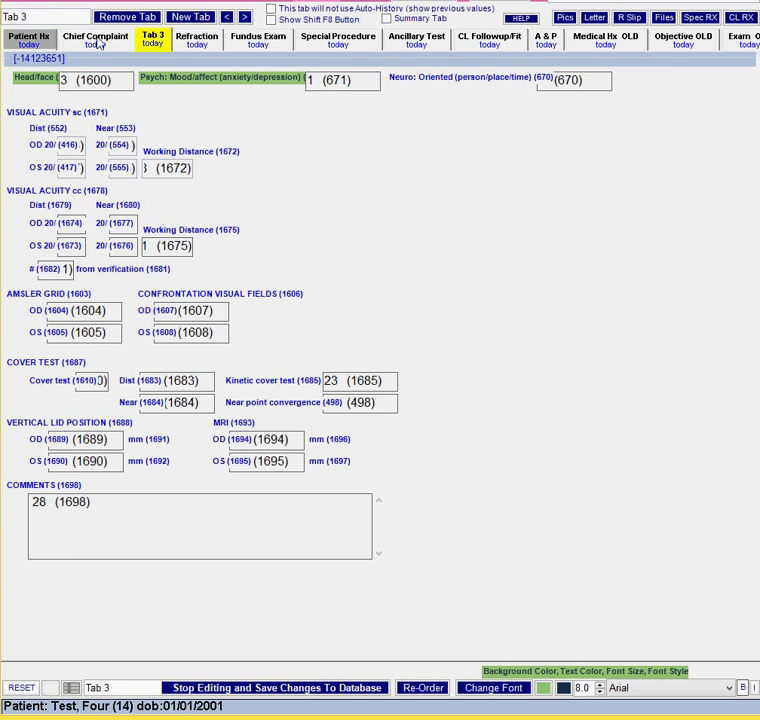
{"action": "left_click", "coordinate": [95, 37]}
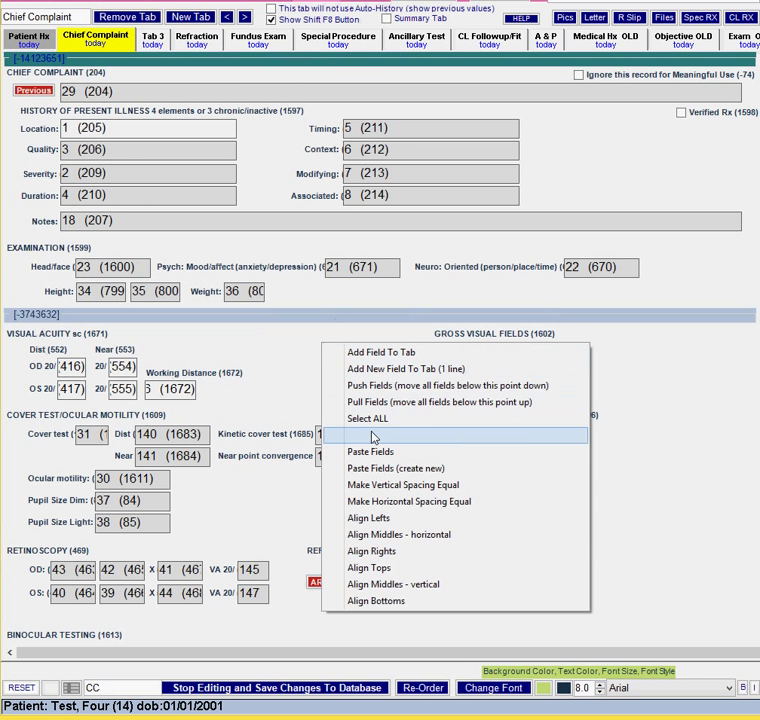
{"action": "left_click", "coordinate": [152, 37]}
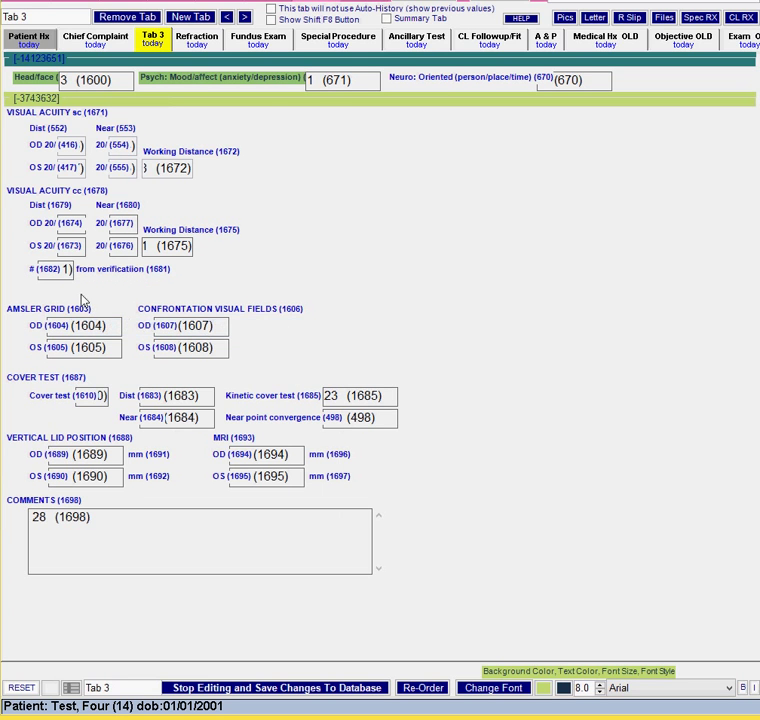
Copy dividers from Chief Complaint and paste a green one above Amsler Grid and a teal one below Comments
{"action": "left_click", "coordinate": [95, 37]}
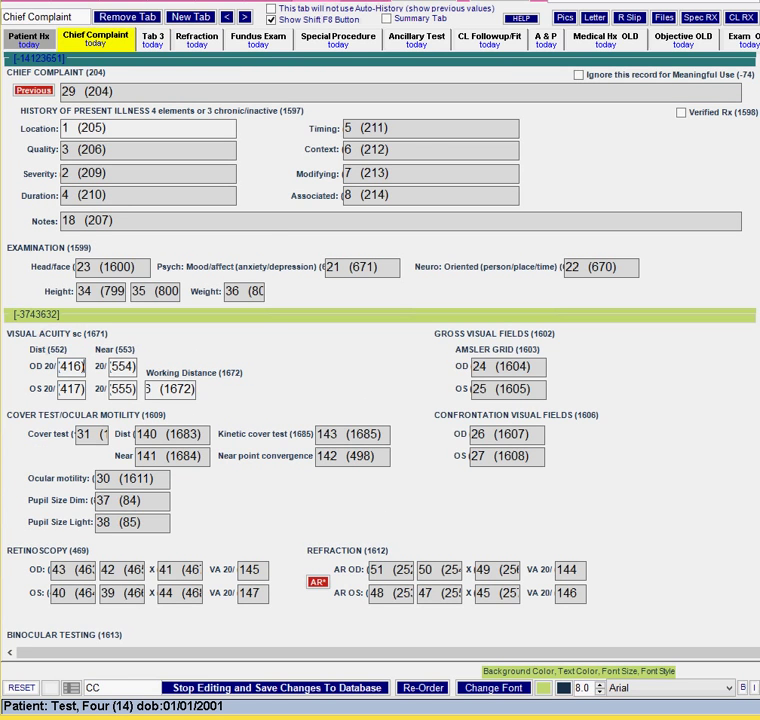
{"action": "scroll", "scroll_direction": "down", "scroll_amount": 3}
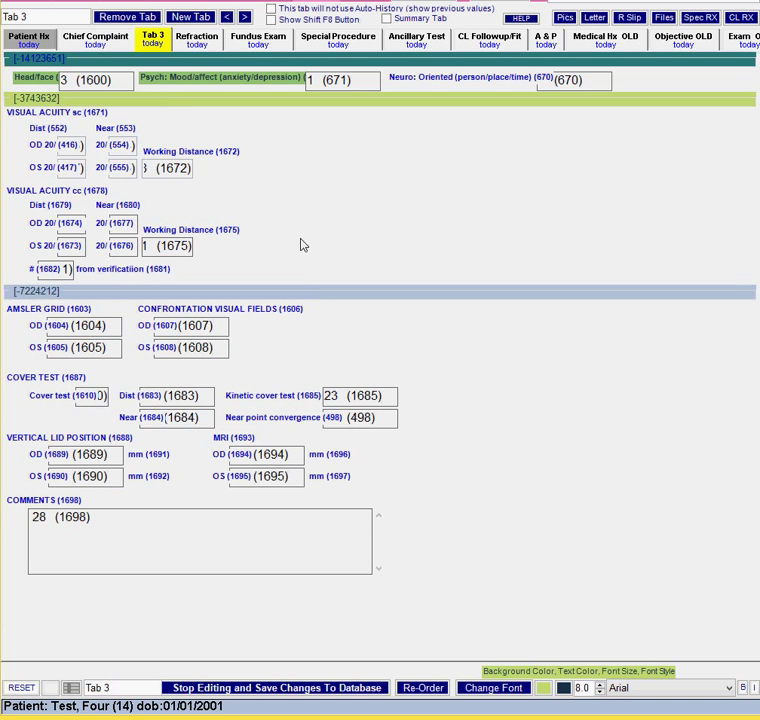
{"action": "mouse_move", "coordinate": [318, 205]}
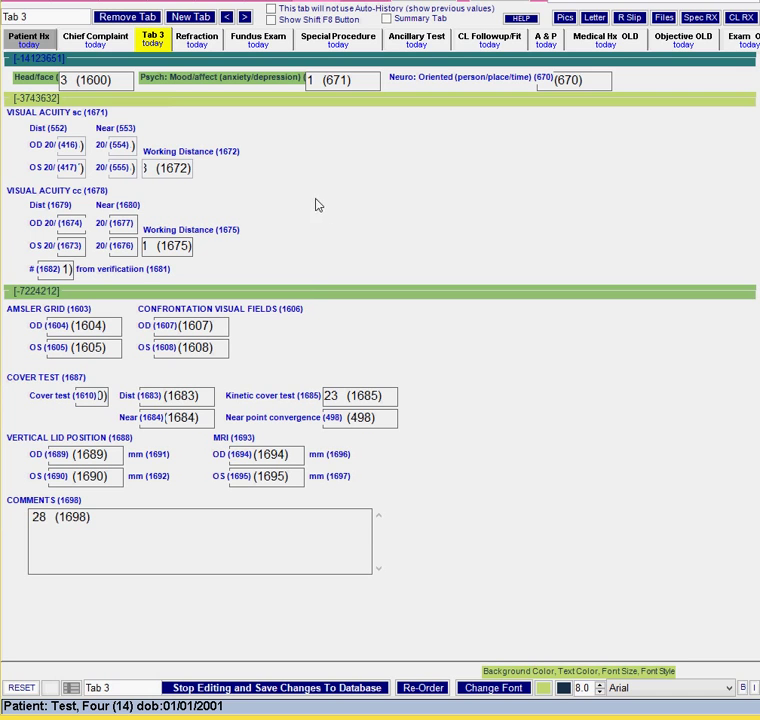
{"action": "mouse_move", "coordinate": [70, 619]}
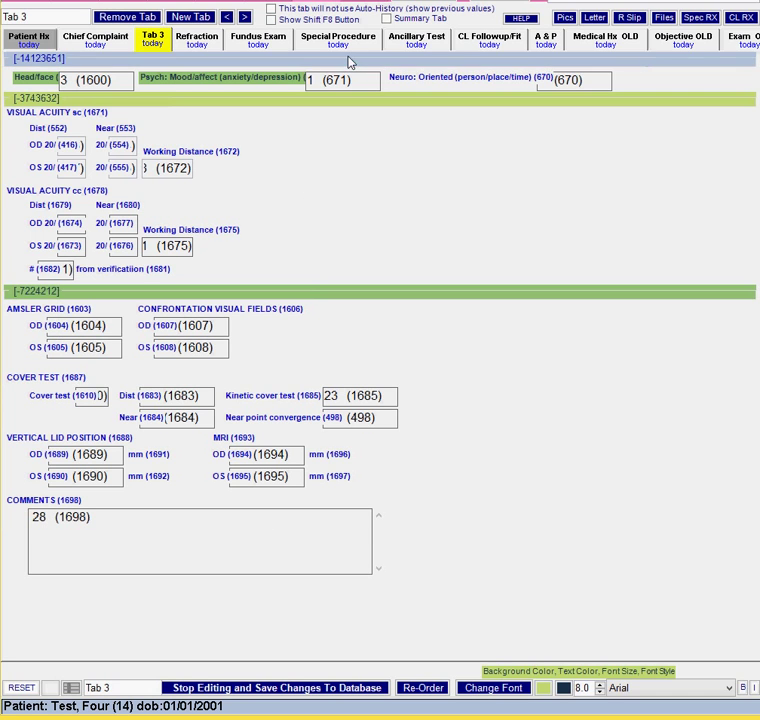
{"action": "right_click", "coordinate": [350, 63]}
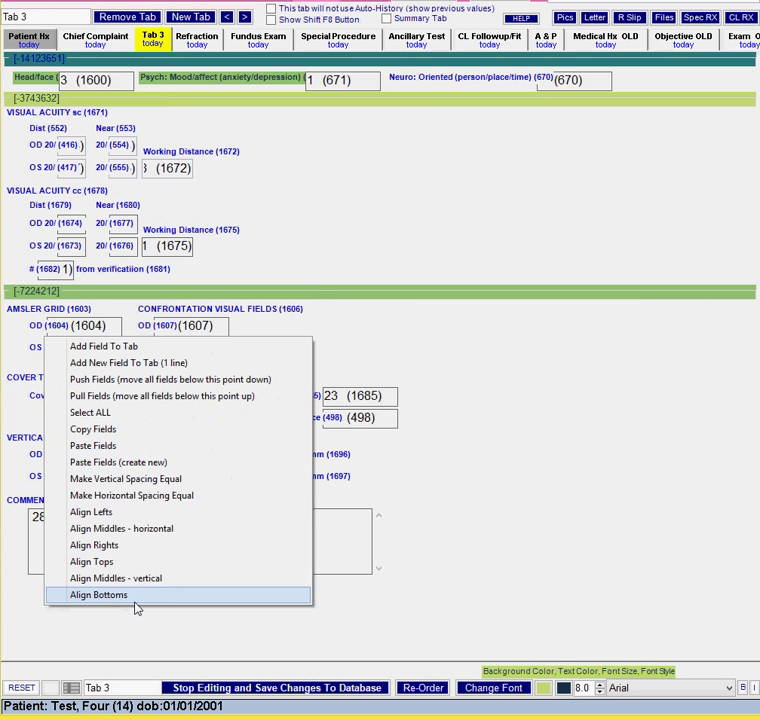
{"action": "left_click", "coordinate": [98, 595]}
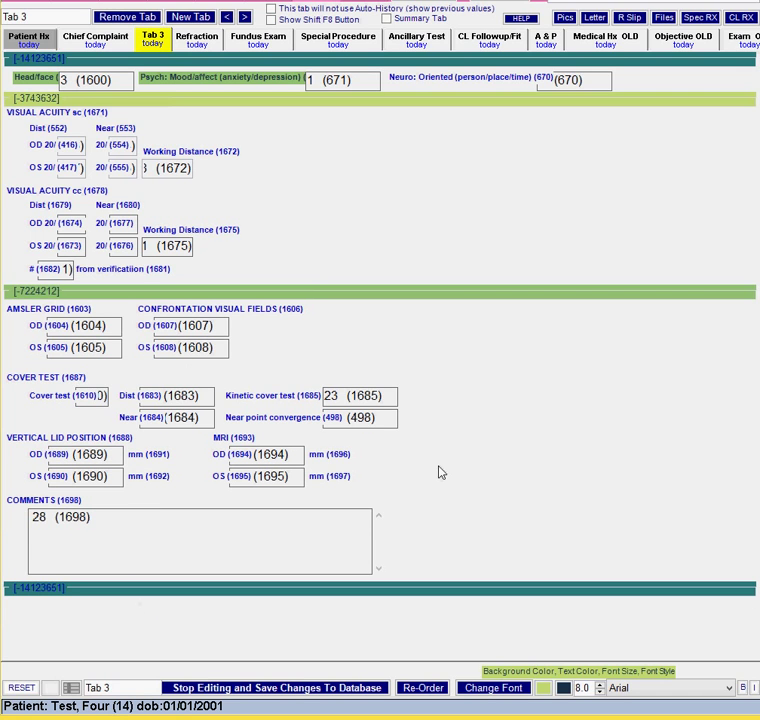
{"action": "mouse_move", "coordinate": [419, 175]}
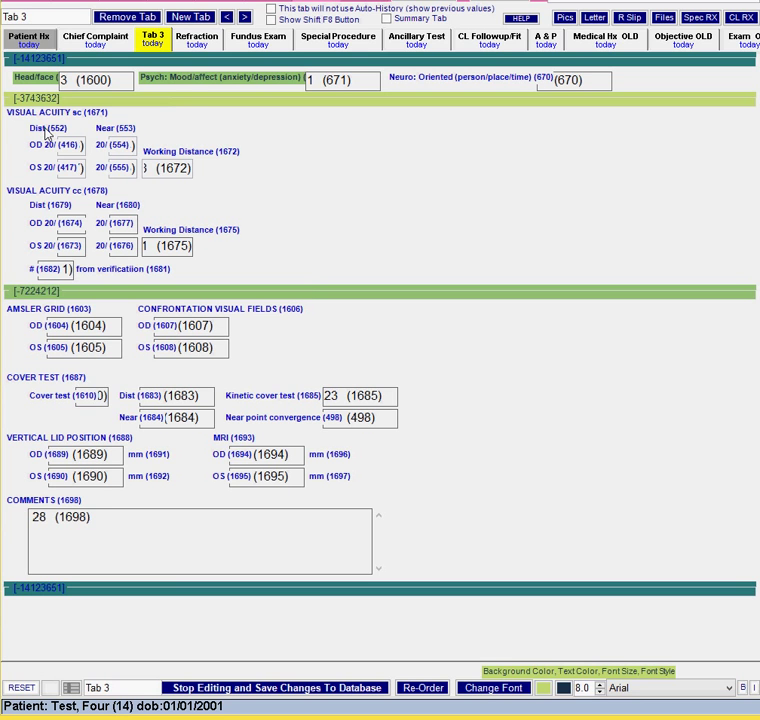
Switch to Chief Complaint to view its External Examination section for comparison with Tab 3
{"action": "left_click", "coordinate": [95, 36]}
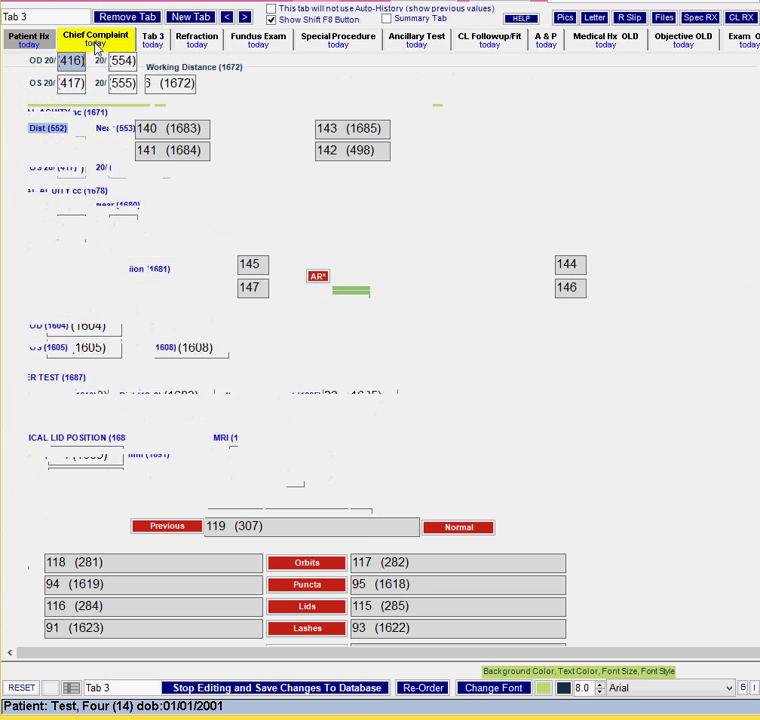
{"action": "left_click", "coordinate": [95, 38]}
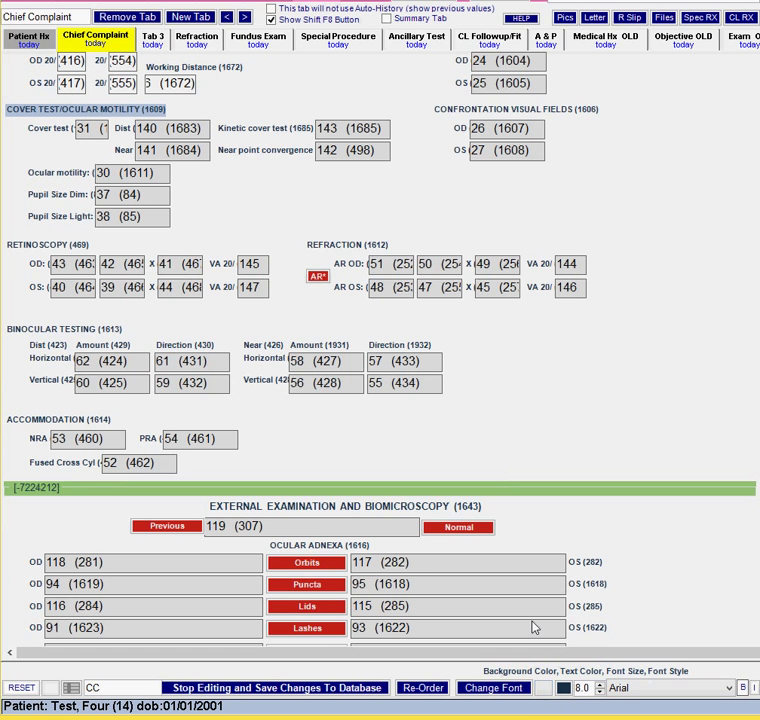
{"action": "left_click", "coordinate": [152, 37]}
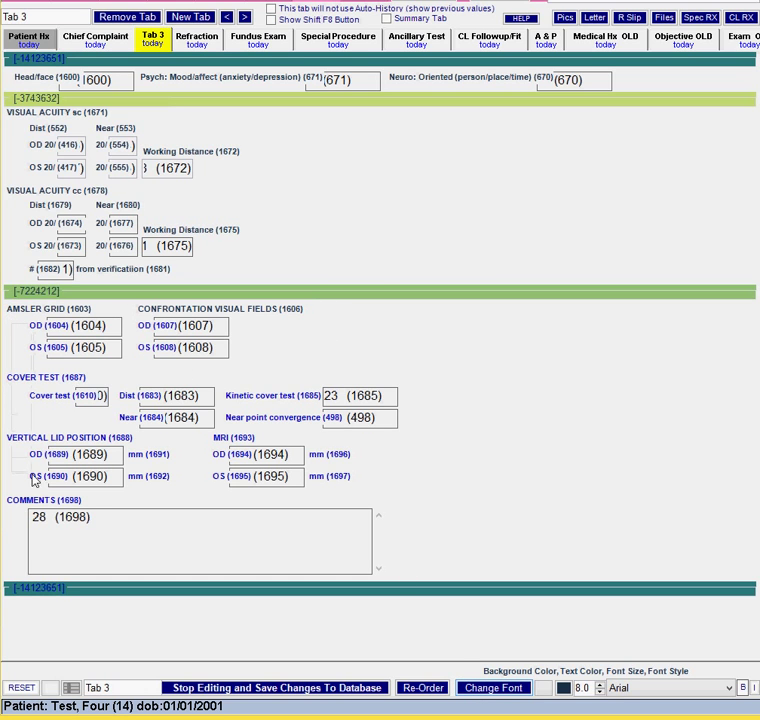
{"action": "mouse_move", "coordinate": [345, 588]}
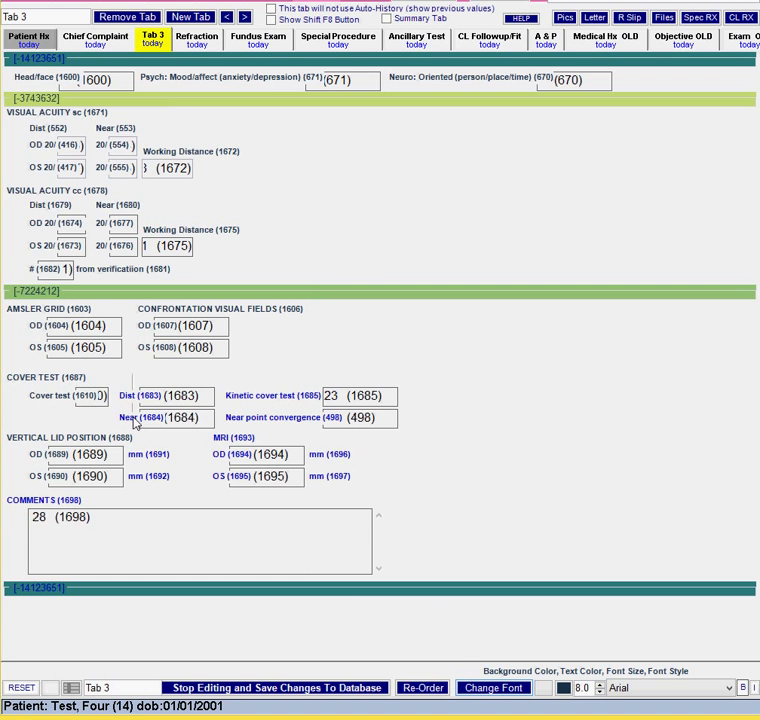
{"action": "mouse_move", "coordinate": [285, 383]}
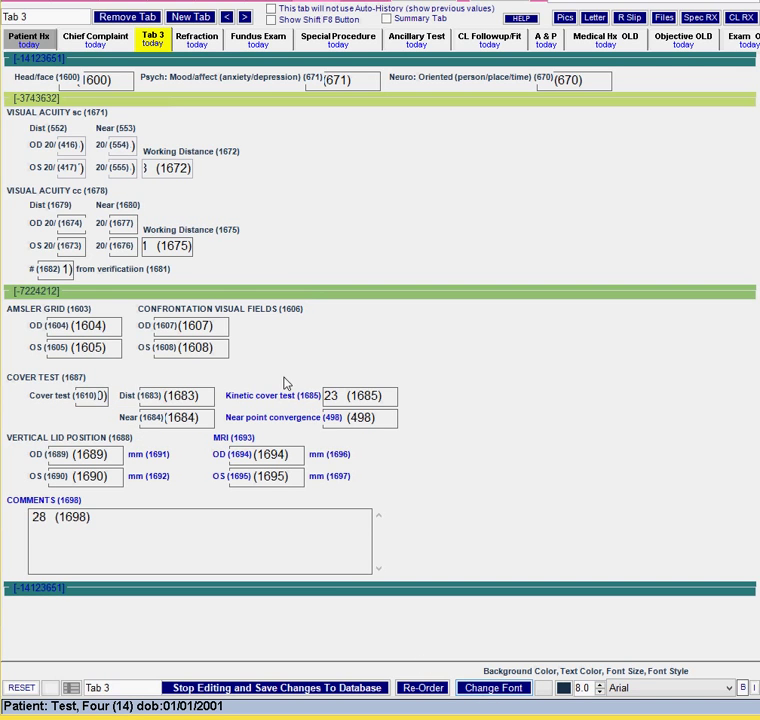
Select the Kinetic cover test label while clearing label backgrounds on Tab 3
{"action": "left_click", "coordinate": [492, 688]}
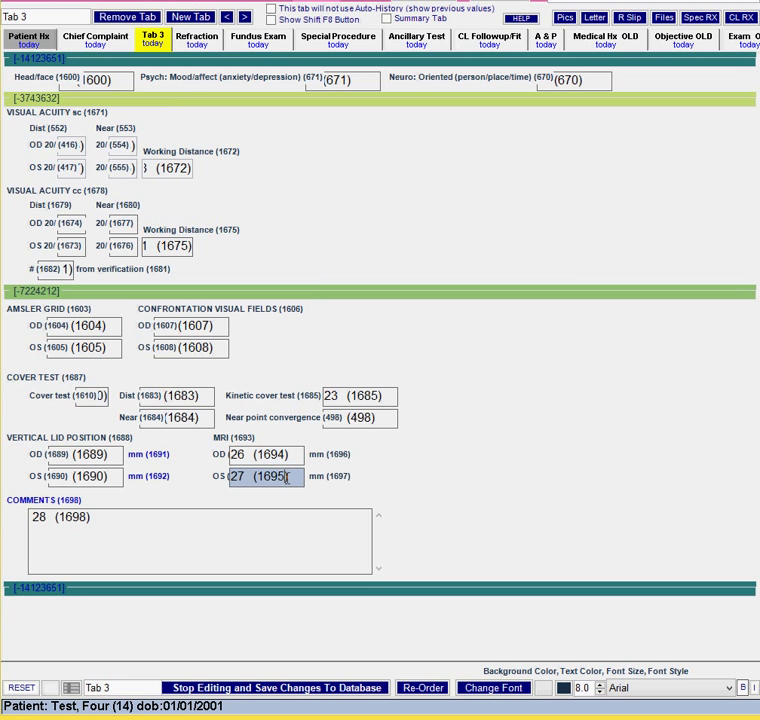
{"action": "mouse_move", "coordinate": [262, 454]}
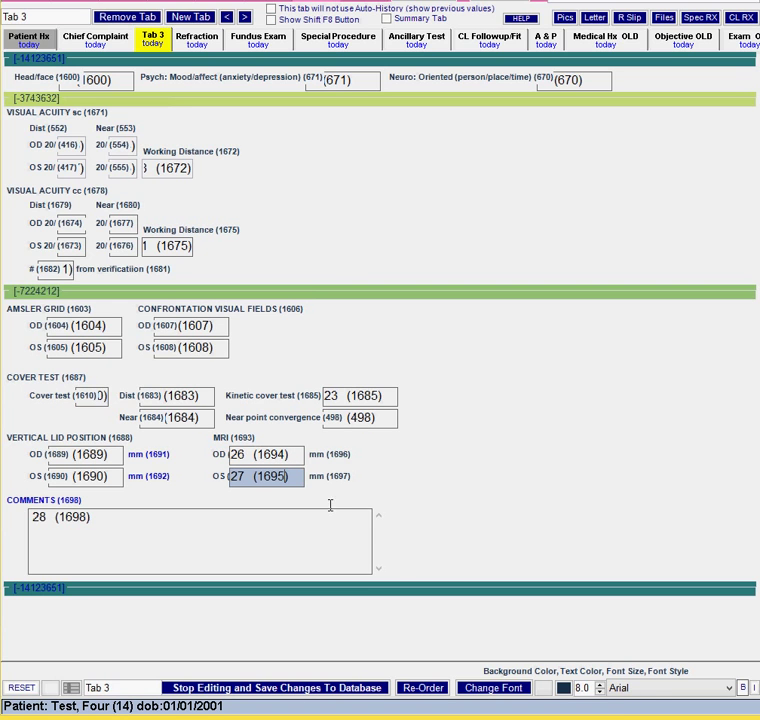
{"action": "mouse_move", "coordinate": [185, 451]}
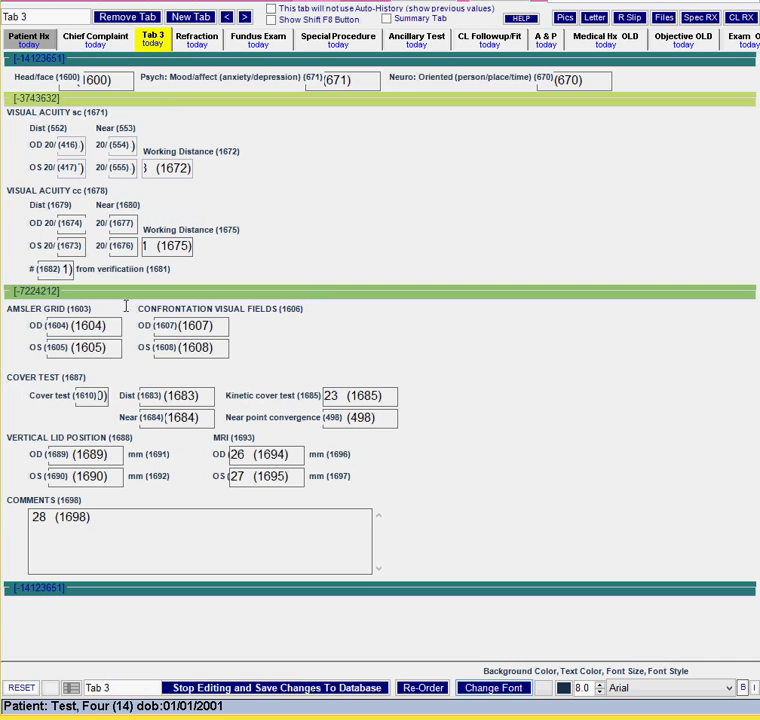
{"action": "mouse_move", "coordinate": [505, 376]}
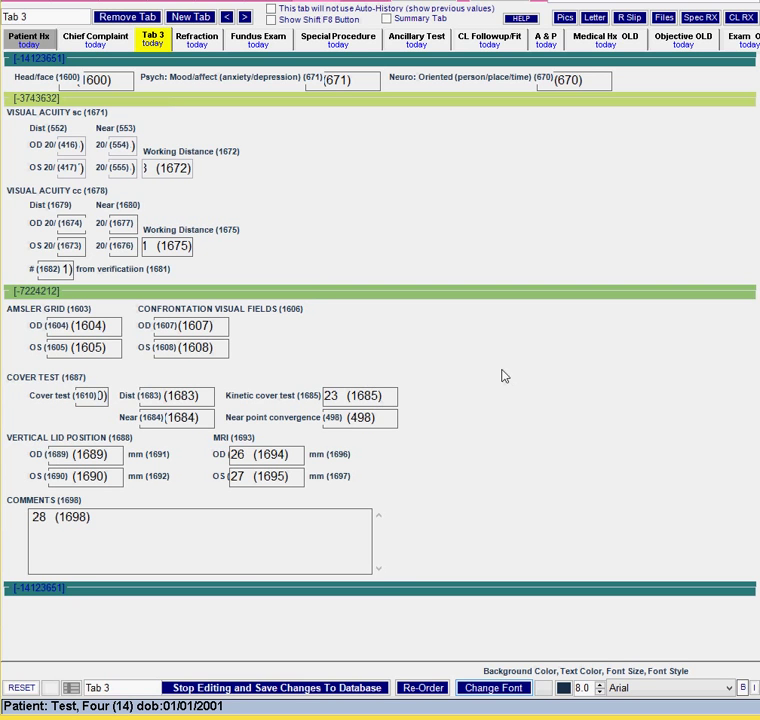
{"action": "mouse_move", "coordinate": [493, 225]}
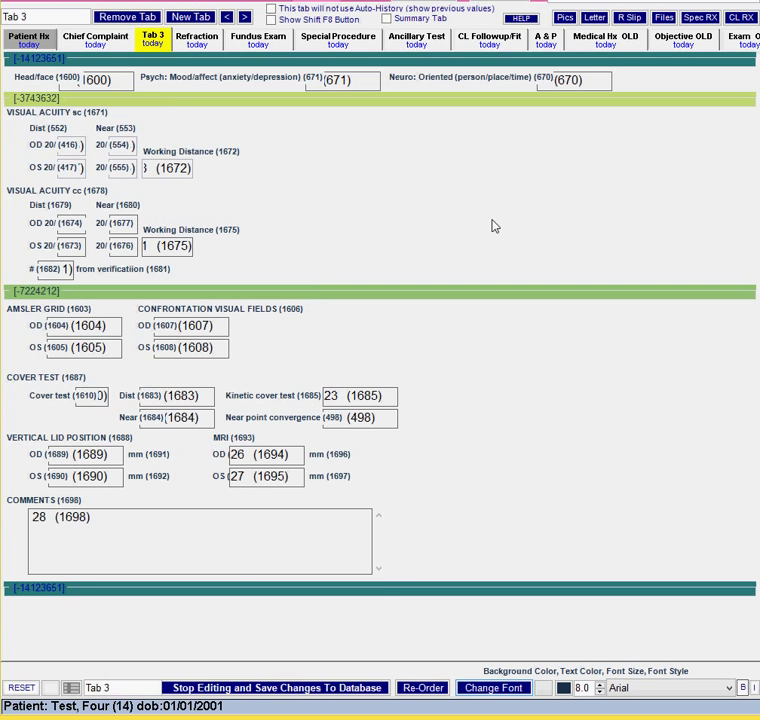
{"action": "left_click", "coordinate": [95, 38]}
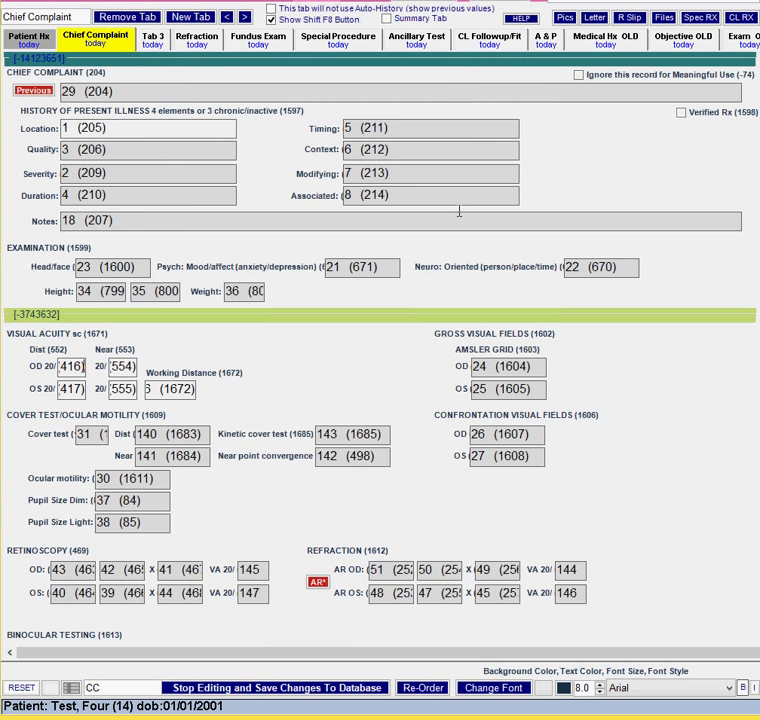
{"action": "left_click", "coordinate": [152, 36]}
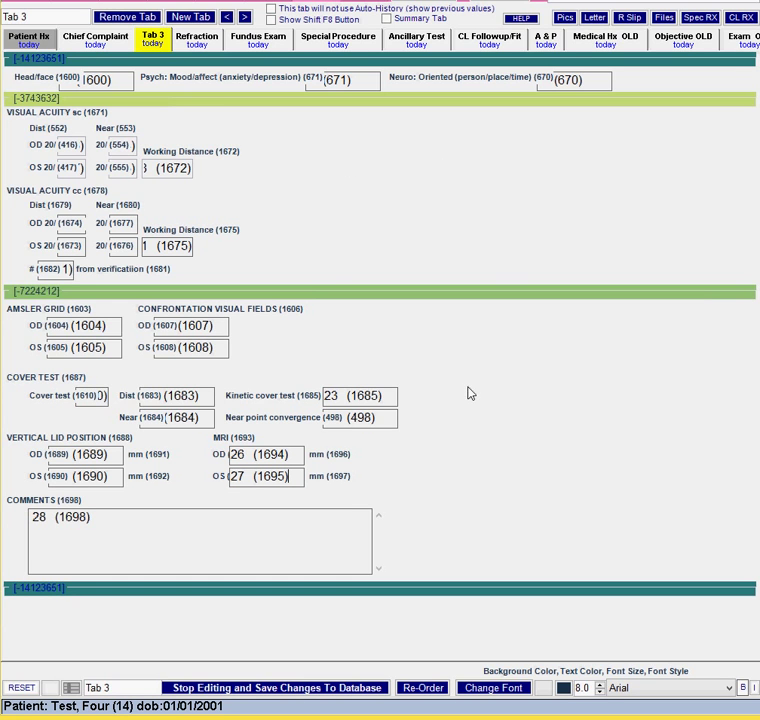
{"action": "mouse_move", "coordinate": [516, 380]}
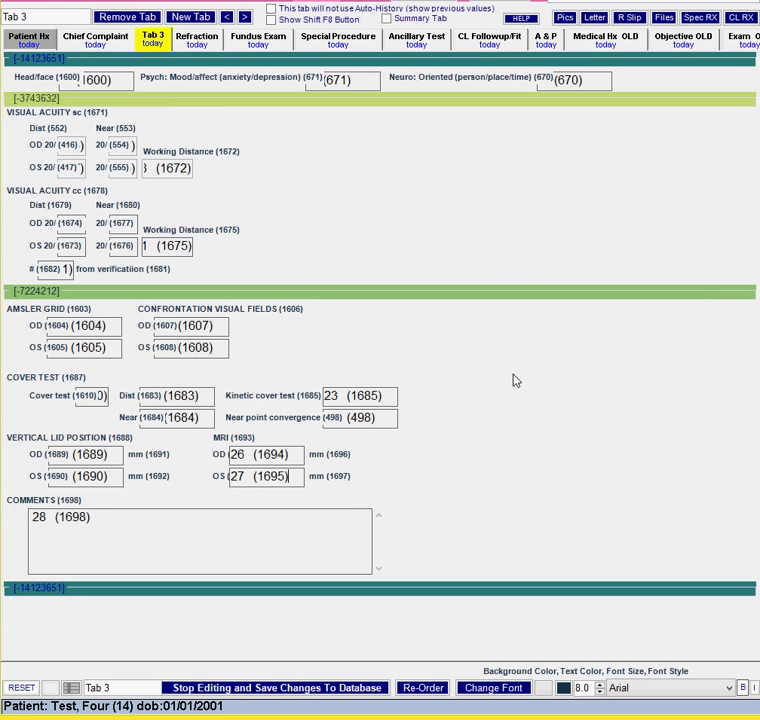